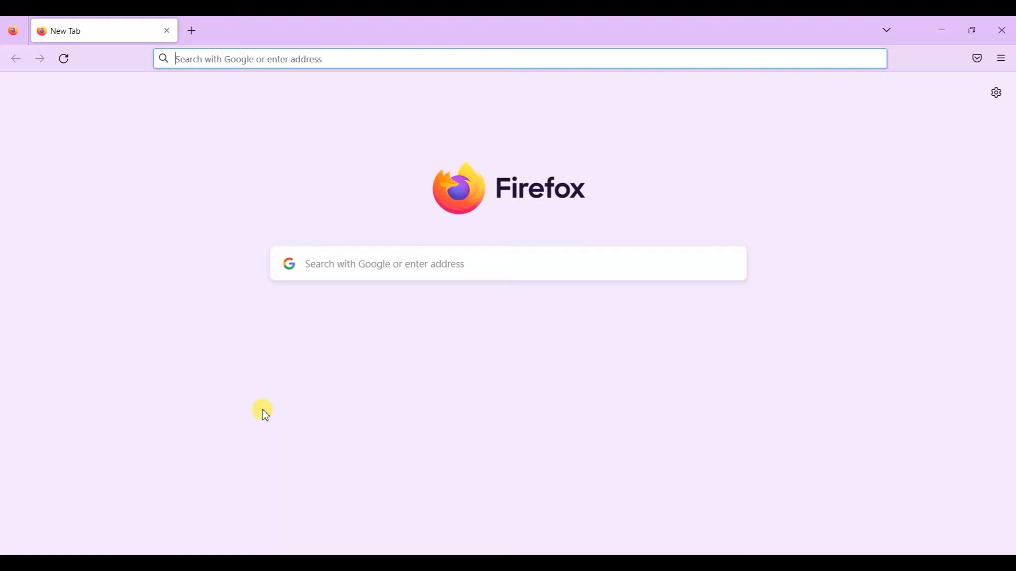
Go to portal.azure.com in Firefox and open the Virtual machines list
text(port)
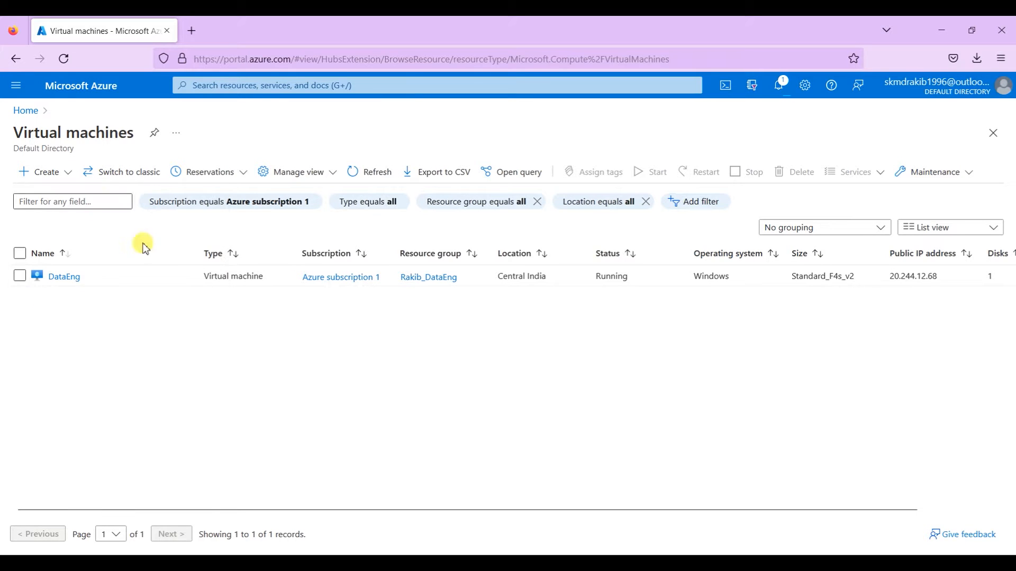
Start creating a new Azure virtual machine and name it Linuxos
click(43, 172)
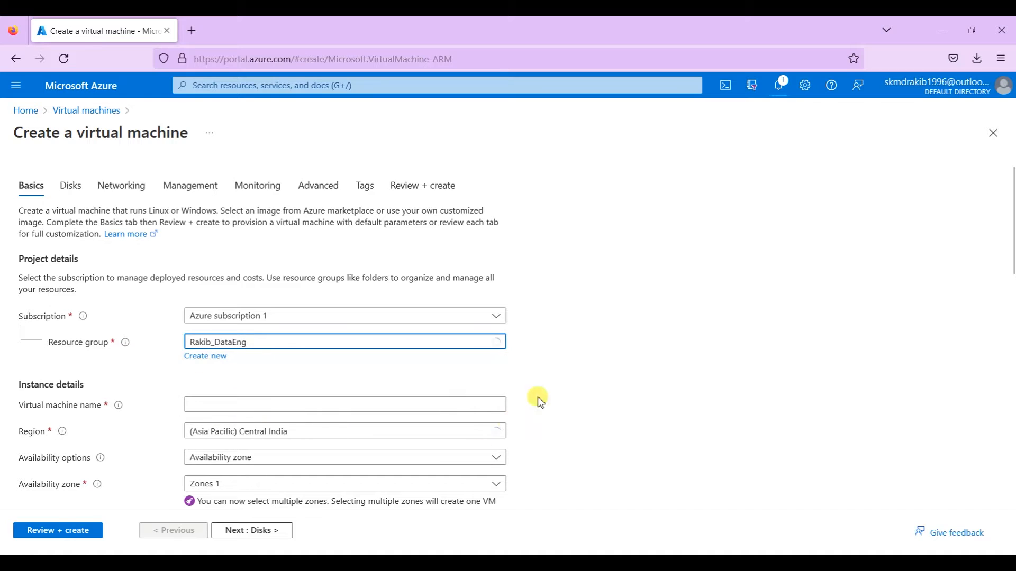
scroll(down, 3)
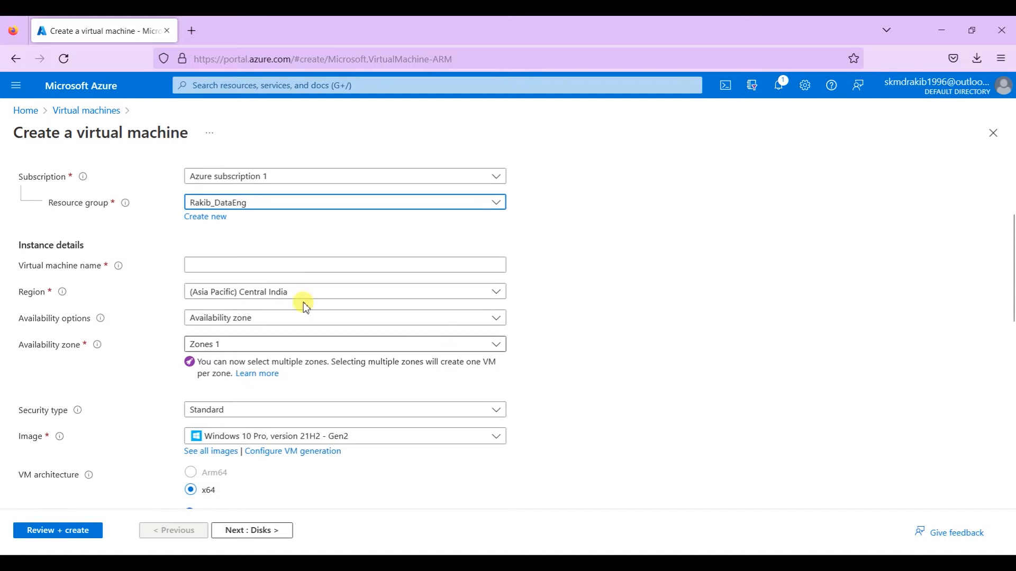
click(344, 265)
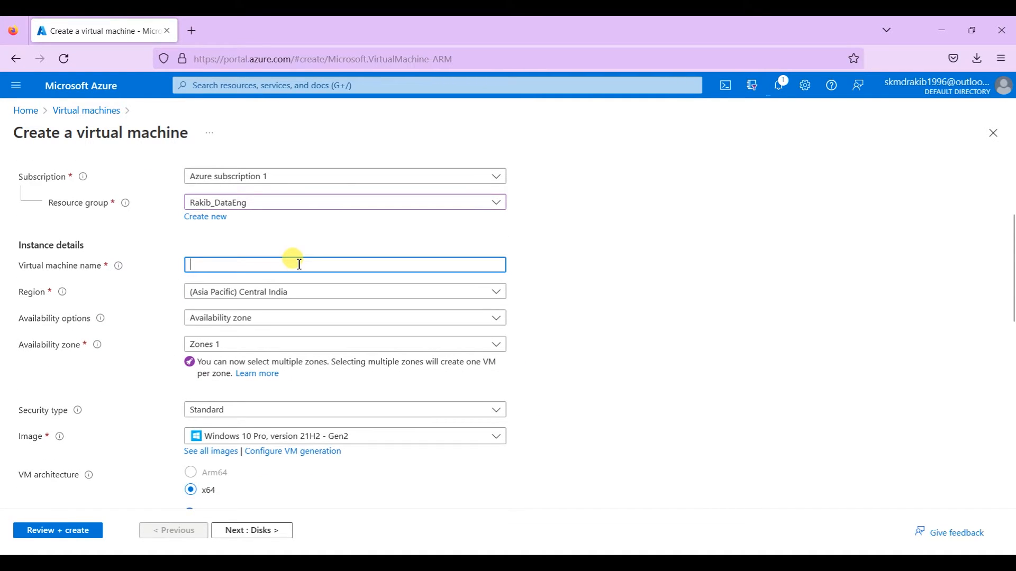
text(Linu)
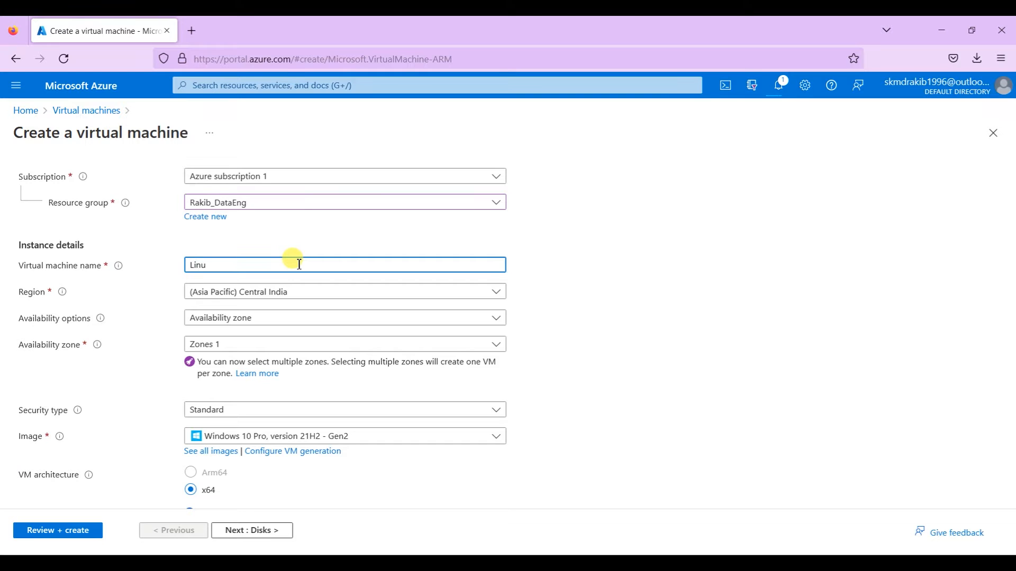
Select Ubuntu Server 20.04 LTS as the VM image and review the remaining basics
scroll(down, 3)
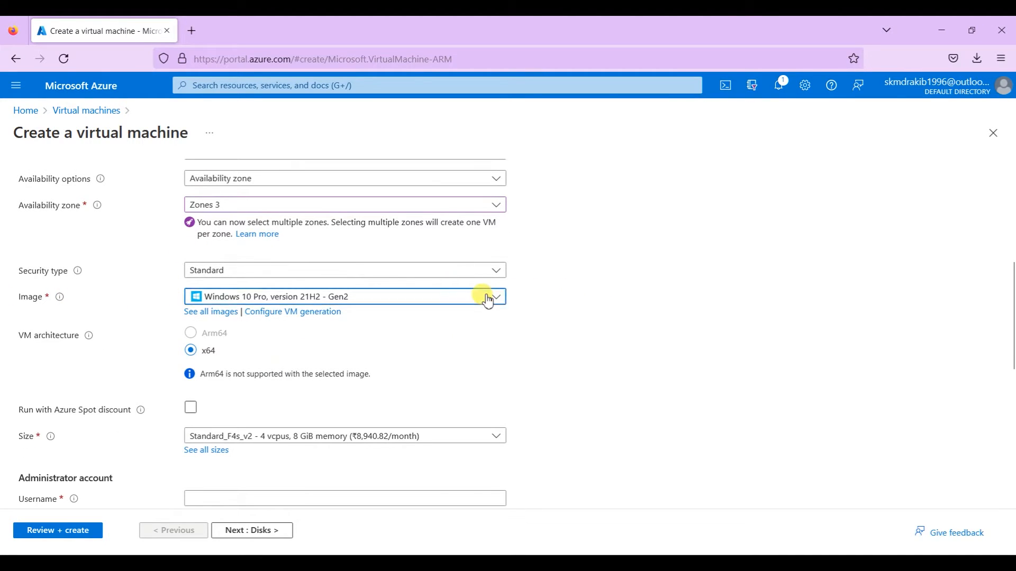
click(488, 296)
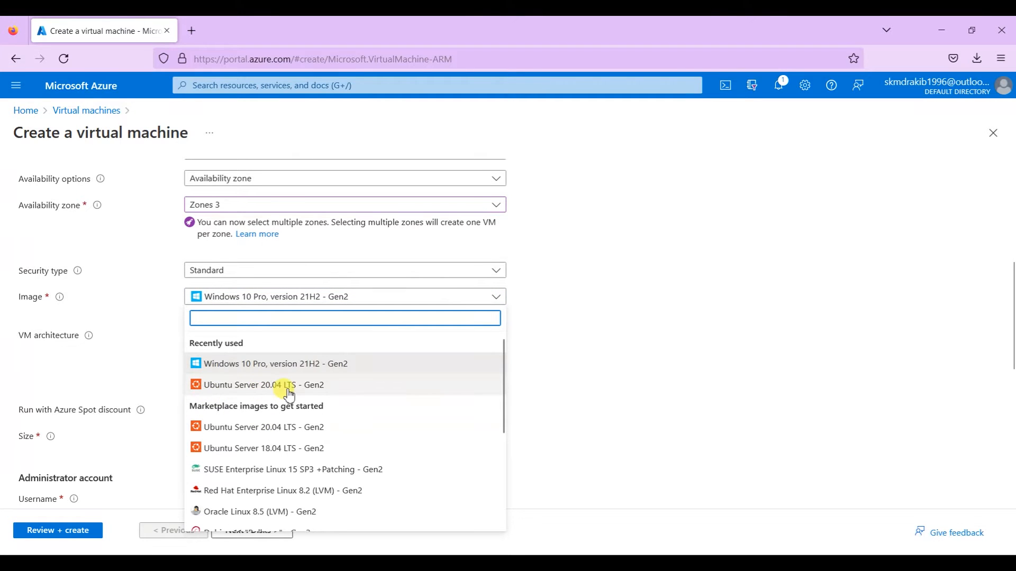
click(263, 384)
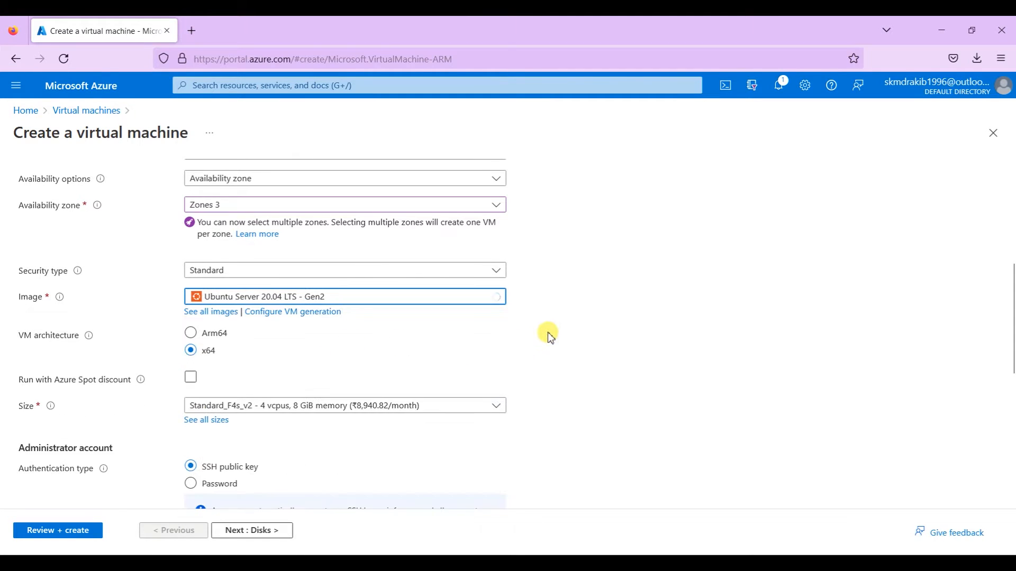
scroll(down, 3)
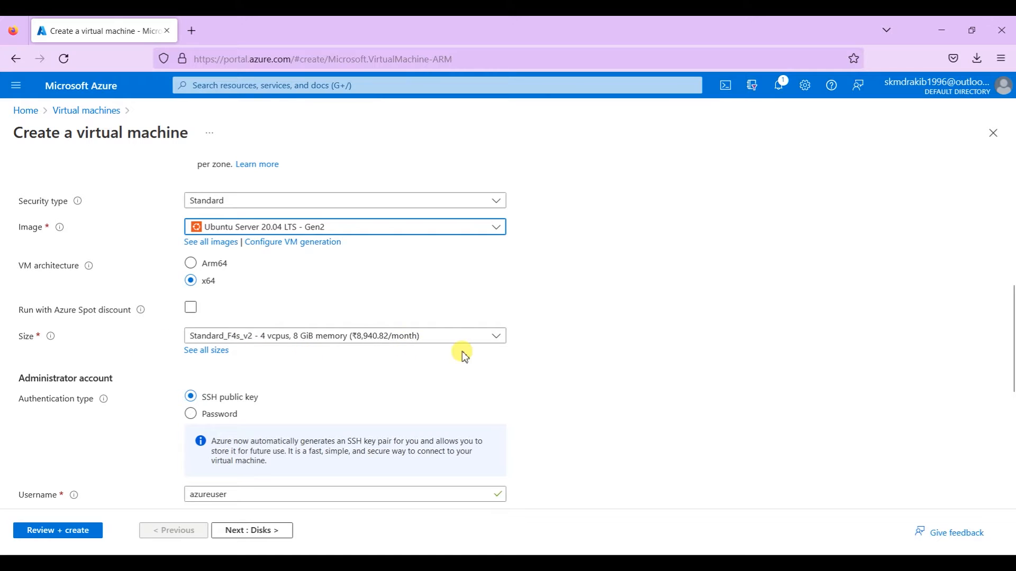
mouse_move(206, 350)
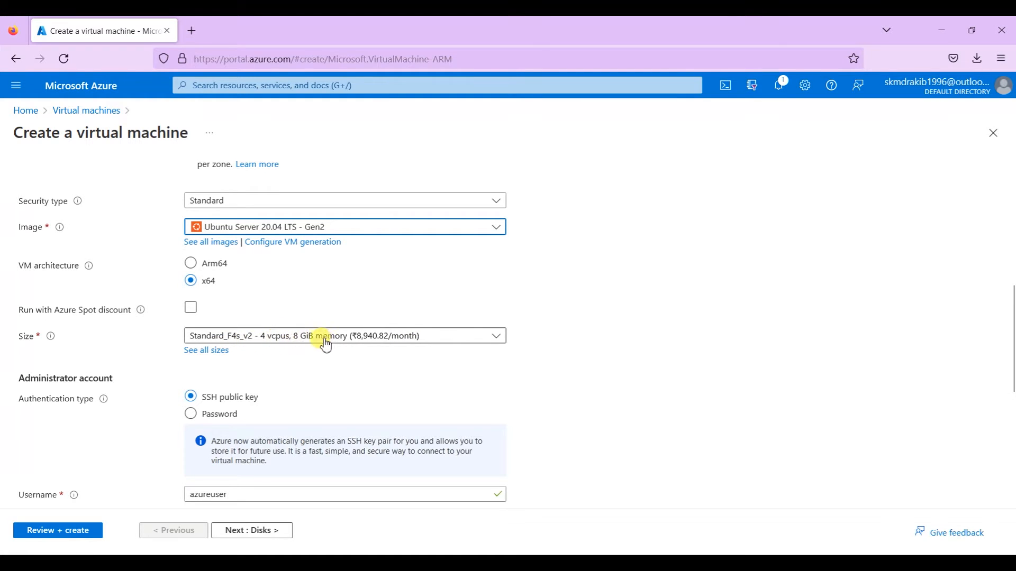
scroll(down, 3)
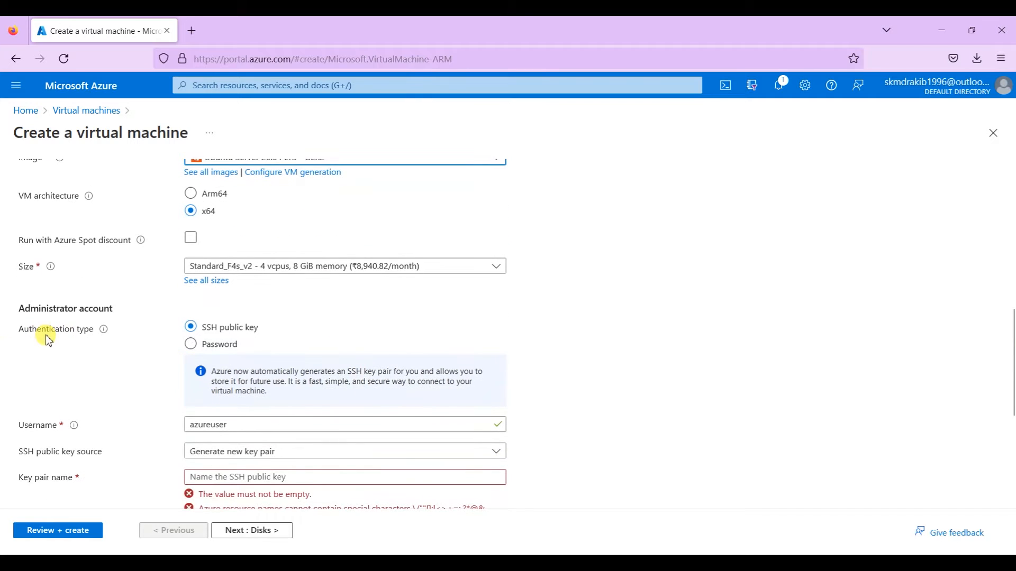
mouse_move(240, 318)
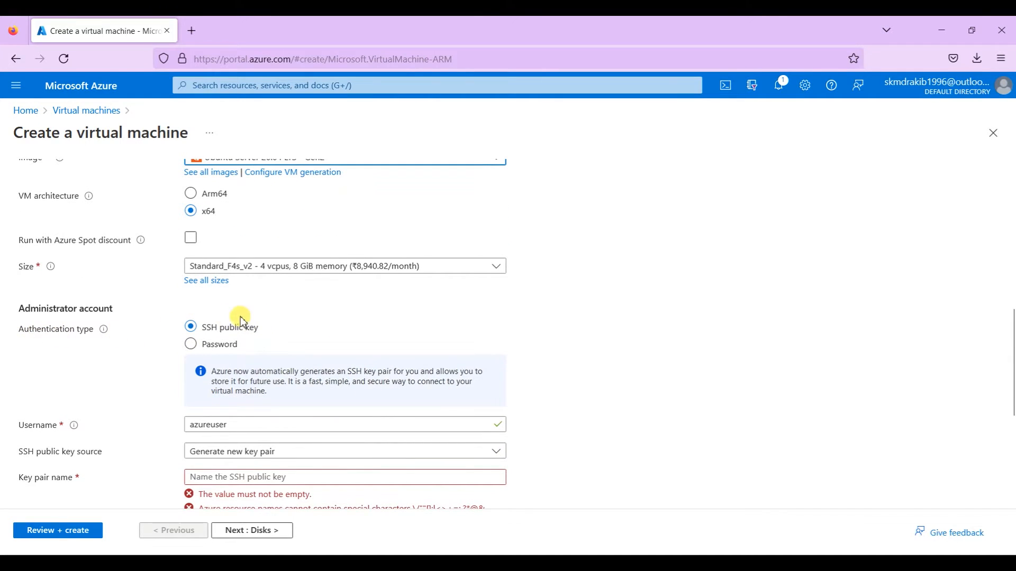
scroll(down, 3)
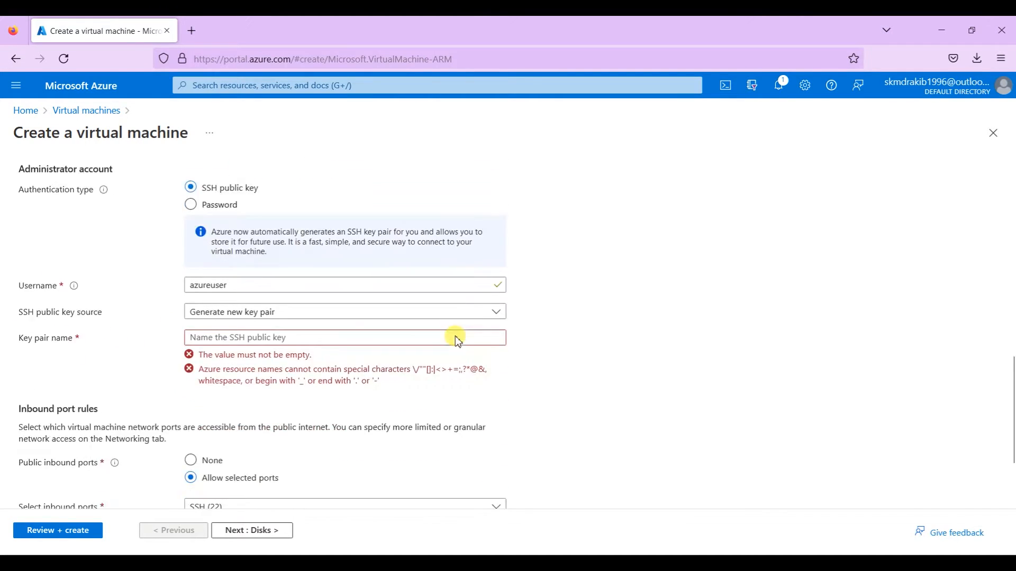
Set admin username rakib, key pair name test, and allow selected inbound port SSH (22)
click(343, 285)
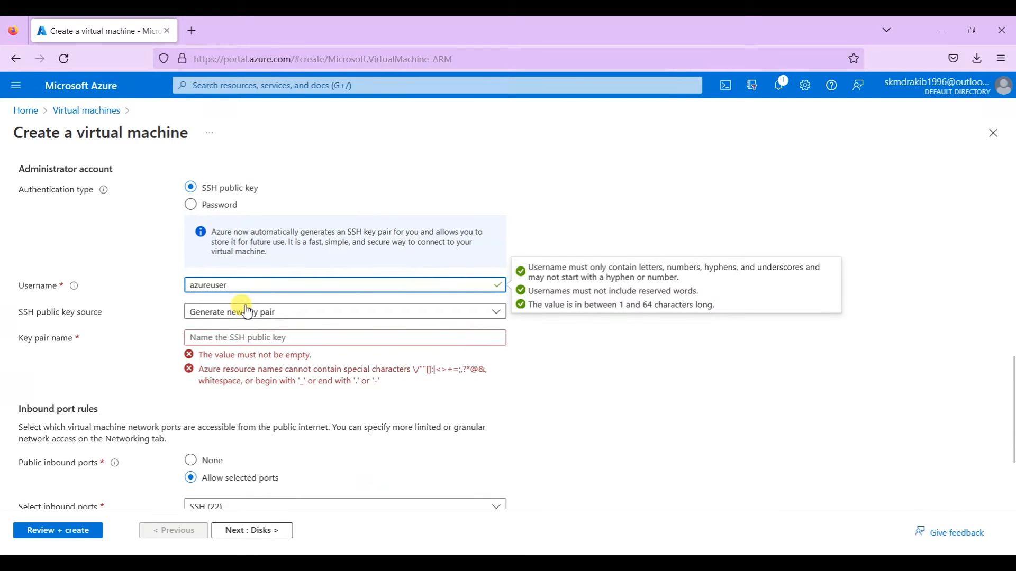
text(rakib)
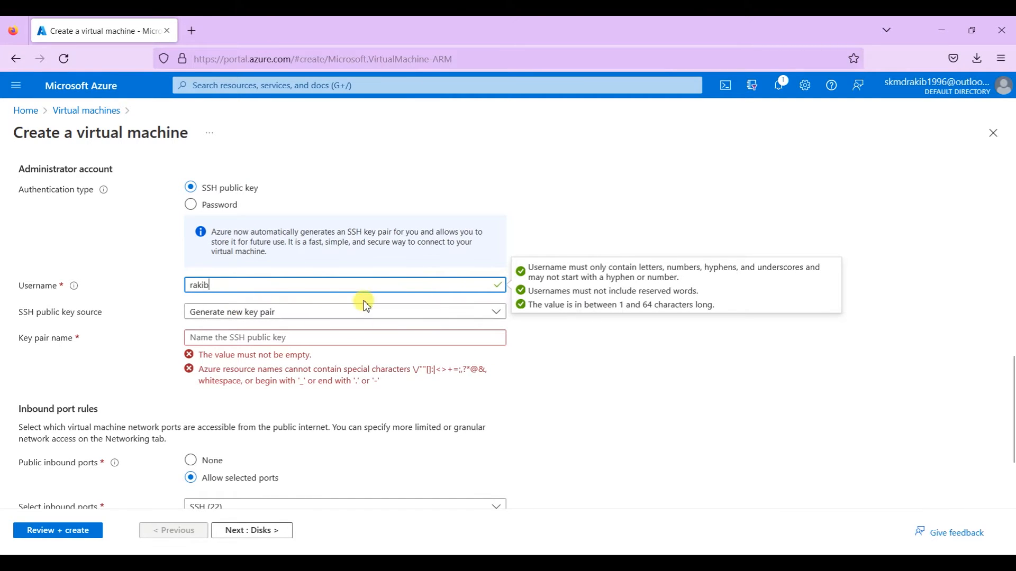
click(345, 337)
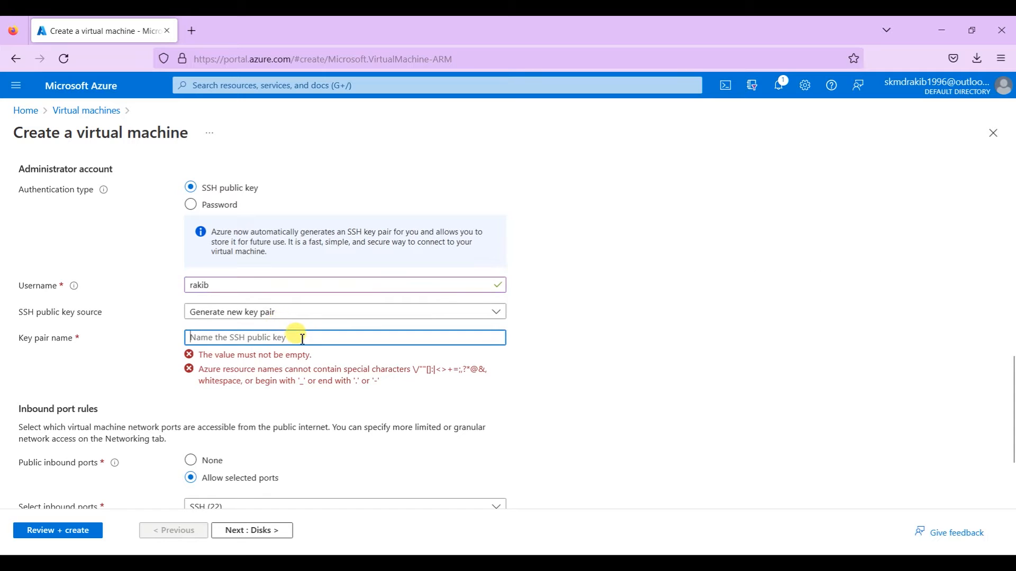
text(test)
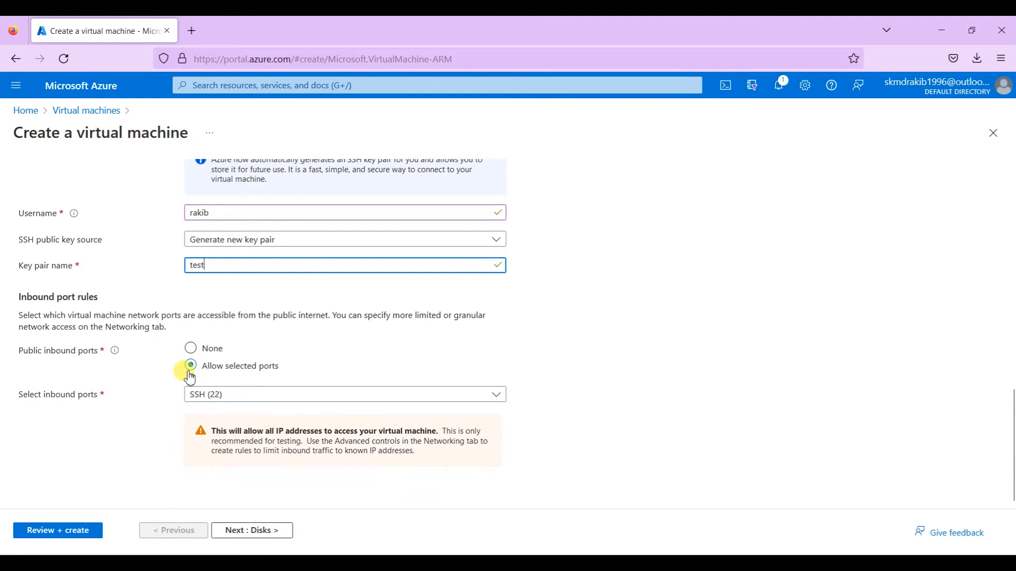
click(191, 365)
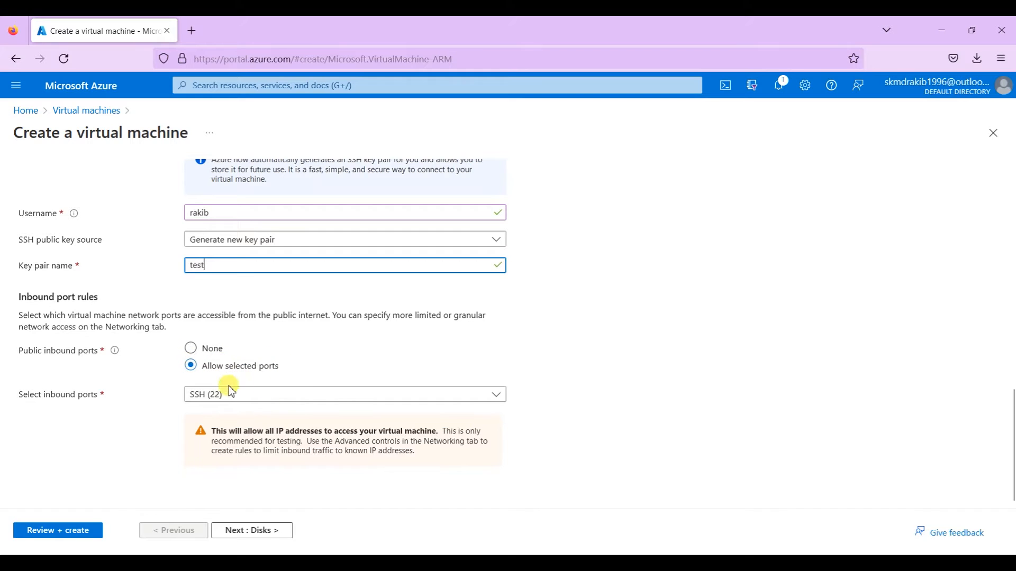
mouse_move(240, 407)
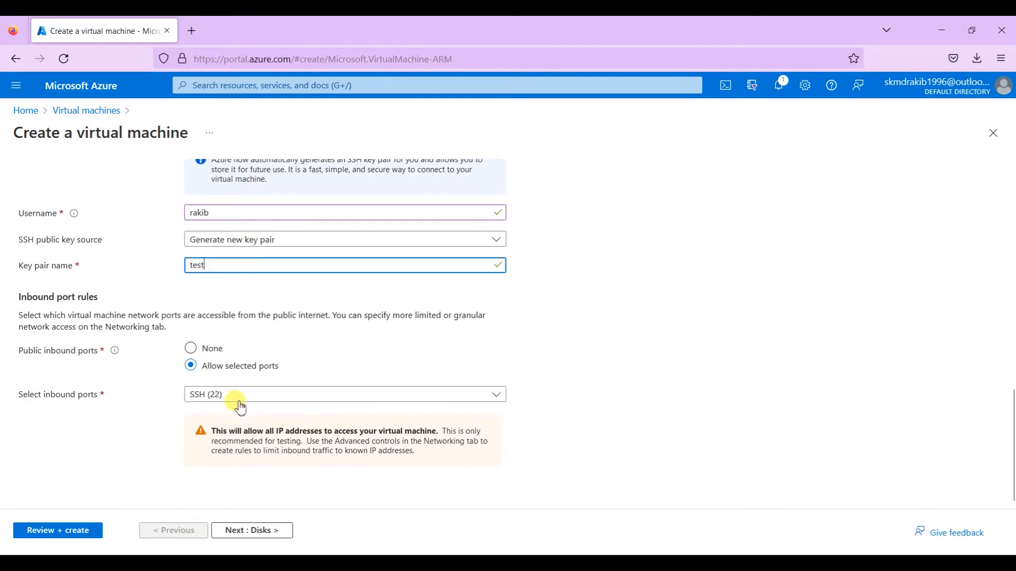
scroll(down, 3)
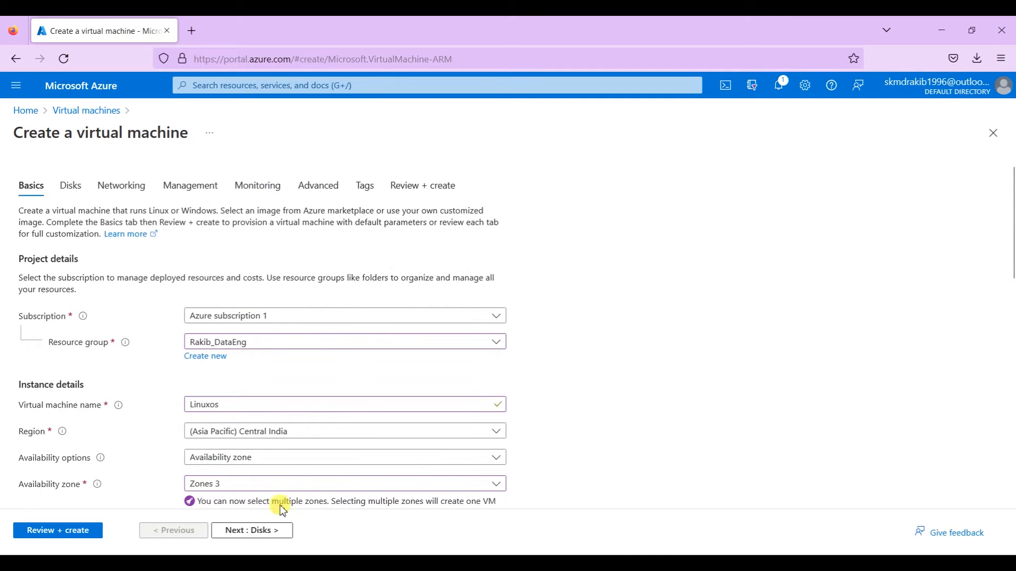
Keep the default Standard SSD OS disk and advance to Networking
click(251, 531)
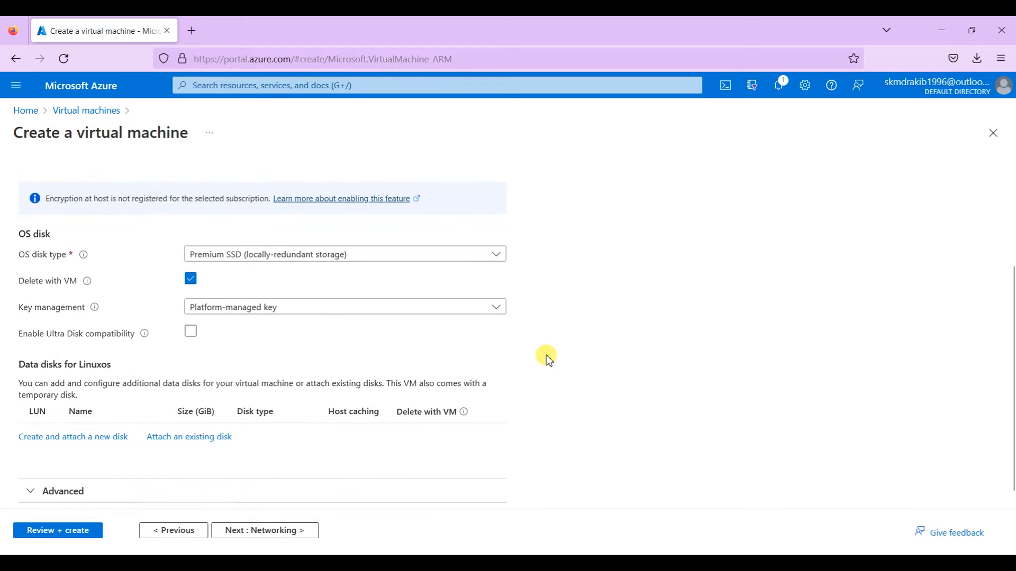
click(344, 254)
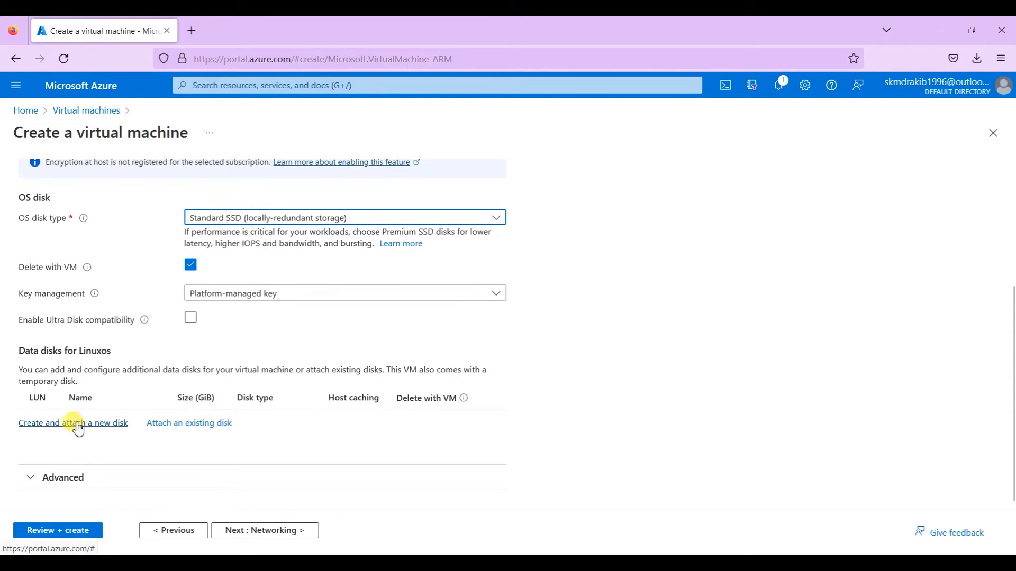
mouse_move(193, 424)
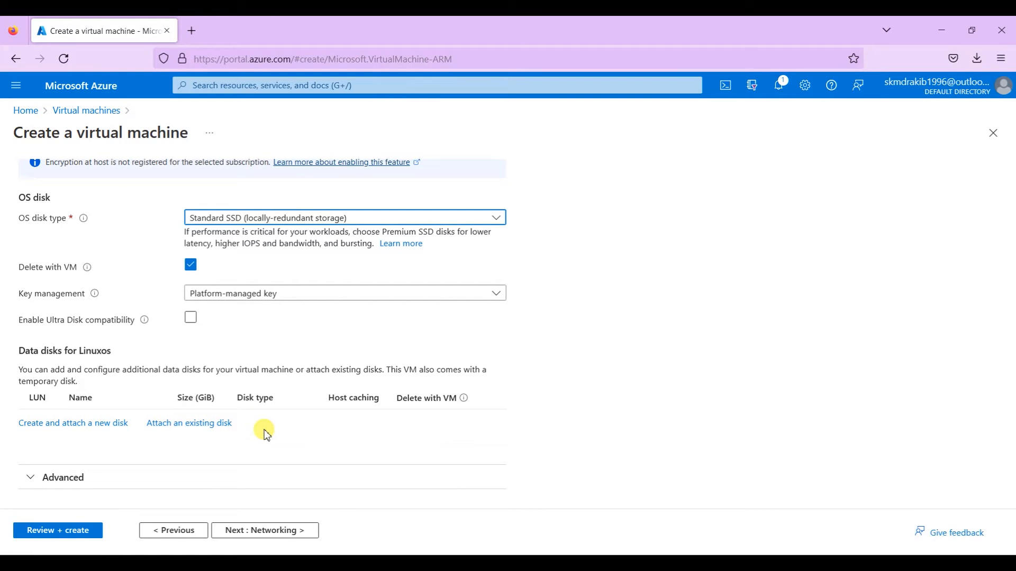
mouse_move(303, 319)
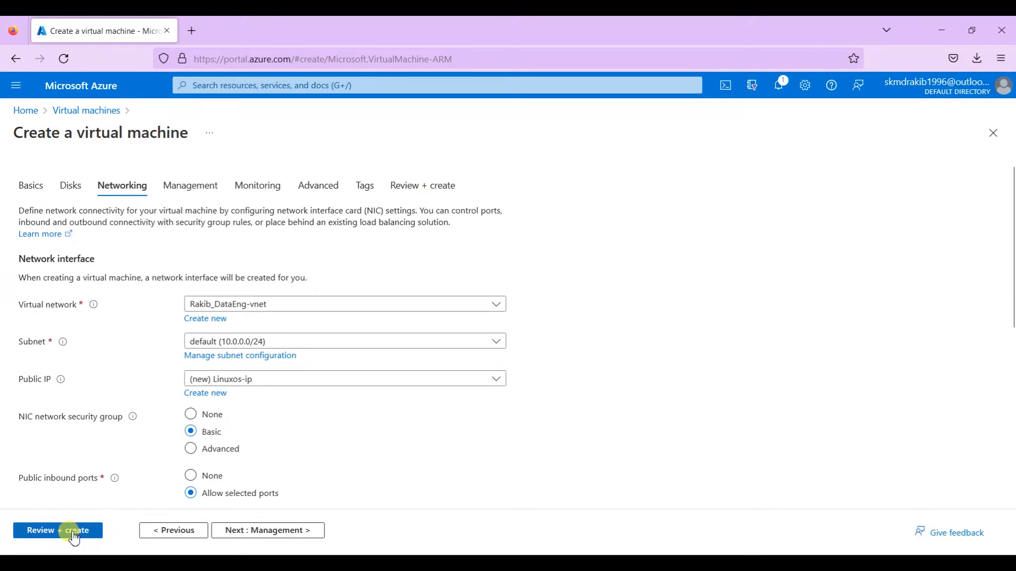
Validate the VM and review the summary: one Standard F4s v2 at 12.2477 INR/hr
click(57, 530)
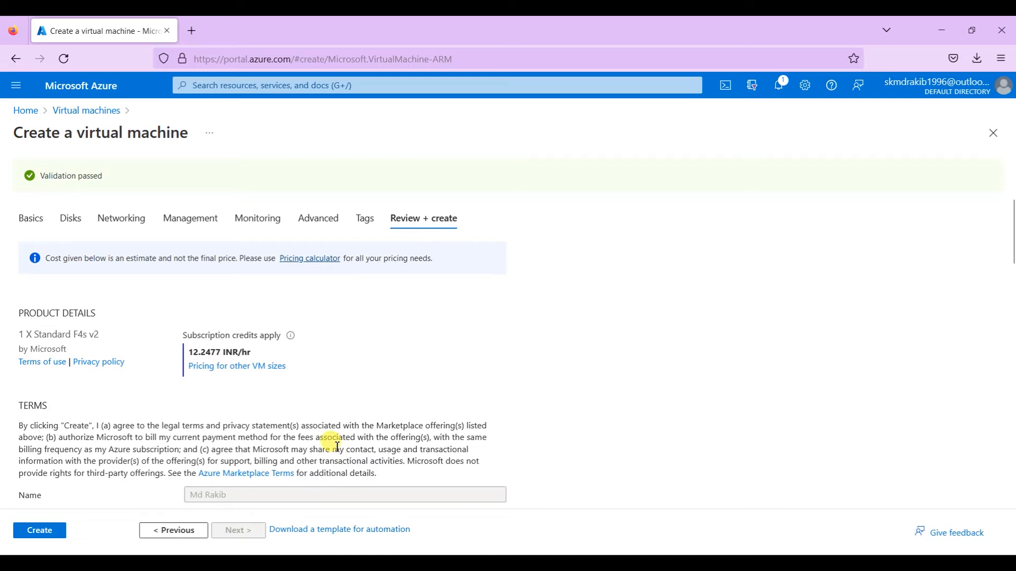
mouse_move(61, 180)
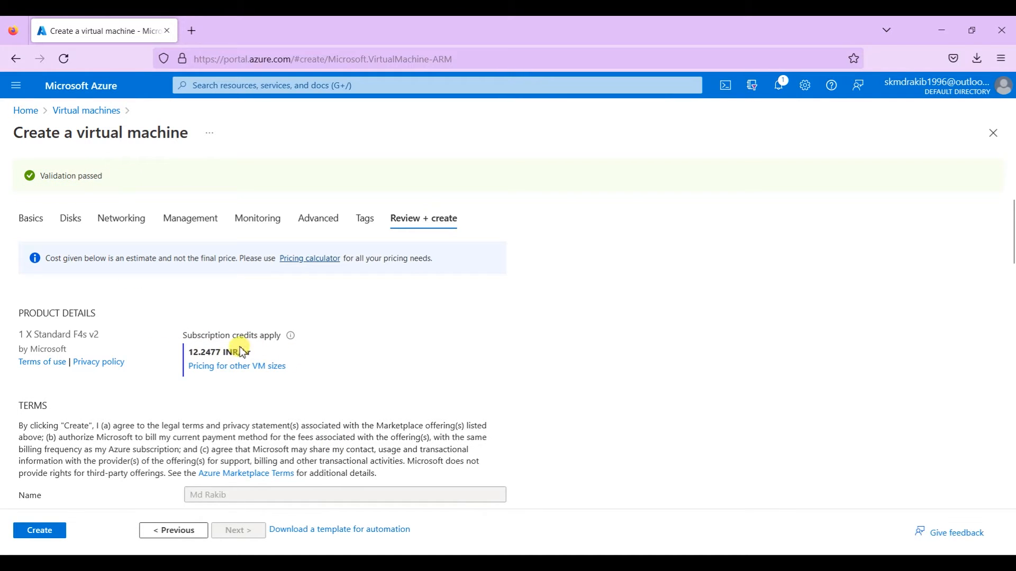
scroll(down, 3)
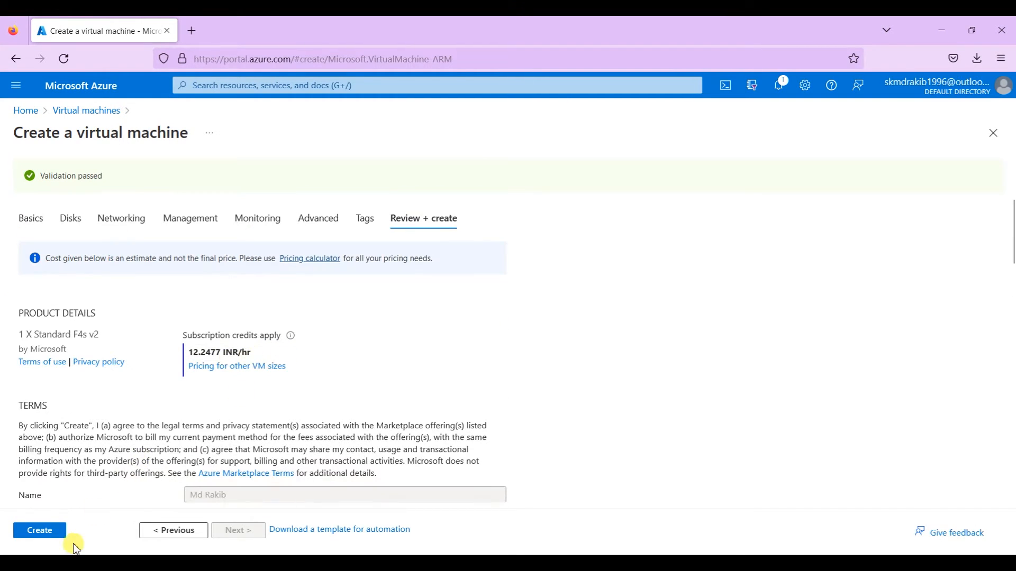
Download private key test.pem and submit the VM deployment to resource group Rakib_DataEng
click(38, 530)
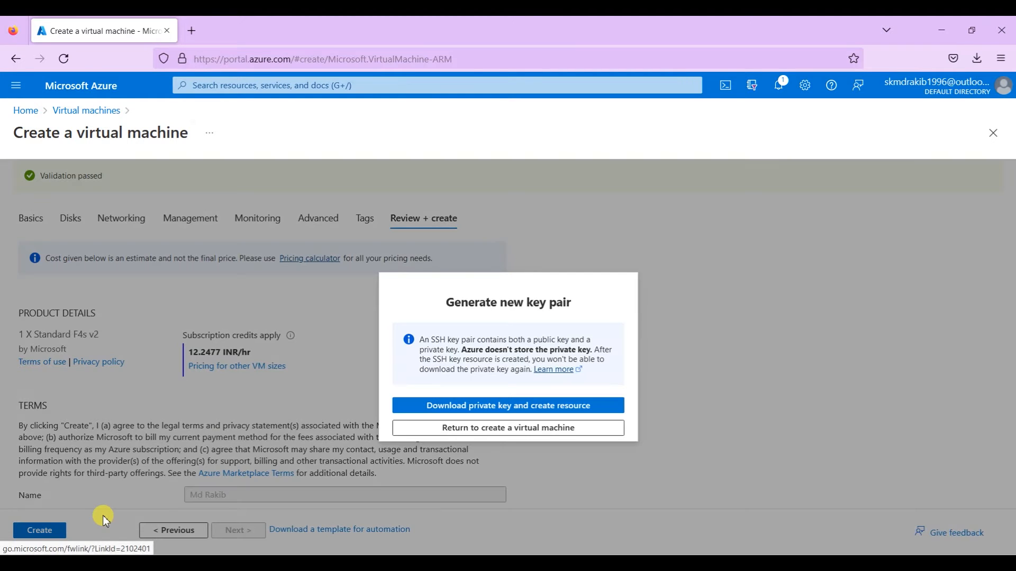
mouse_move(687, 379)
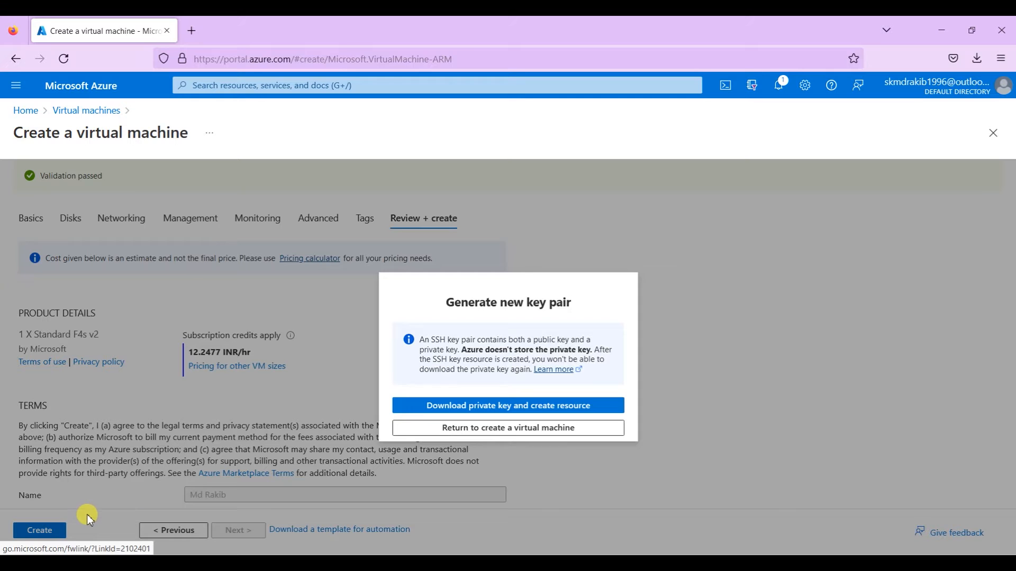
mouse_move(603, 321)
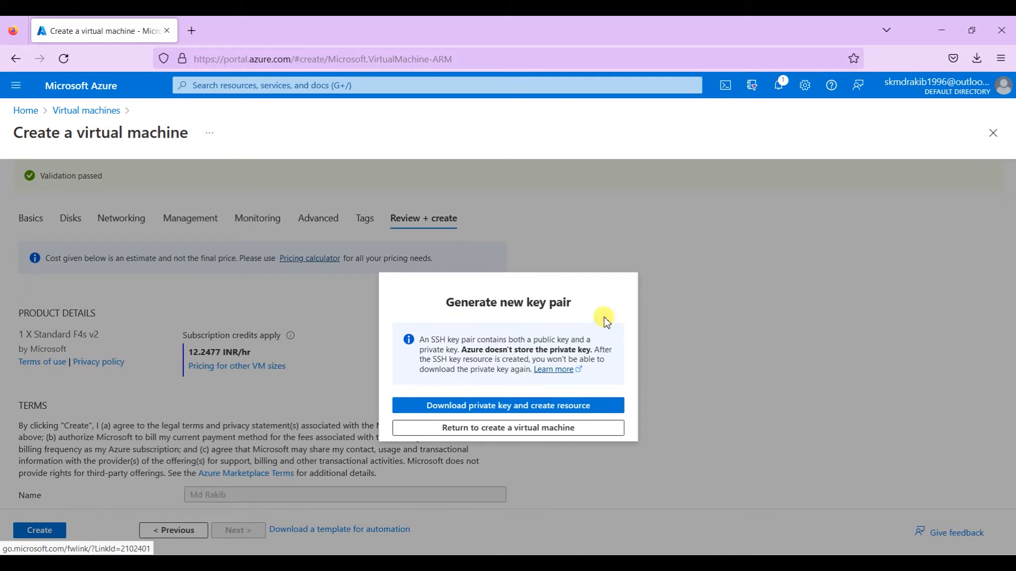
mouse_move(543, 409)
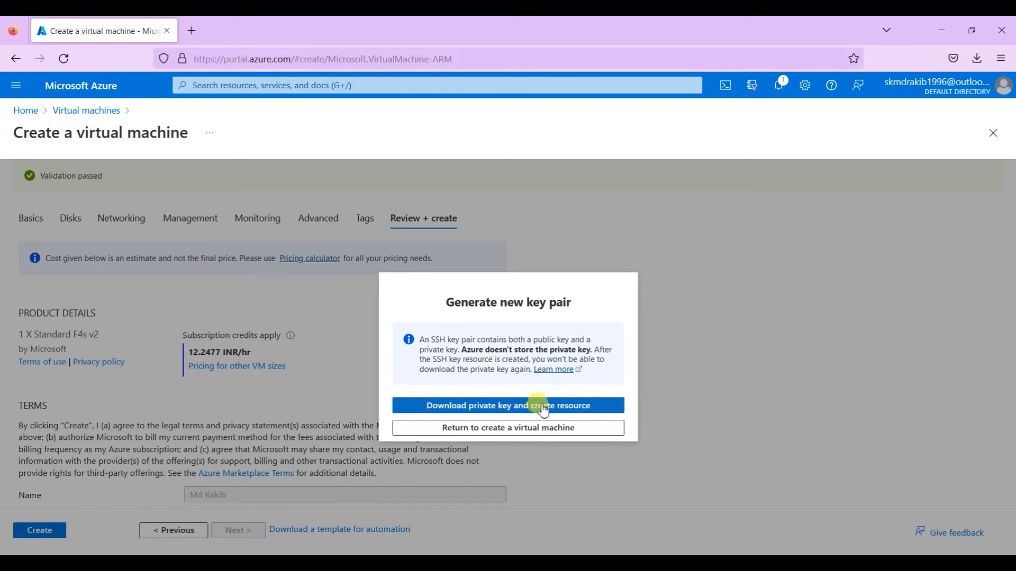
click(507, 404)
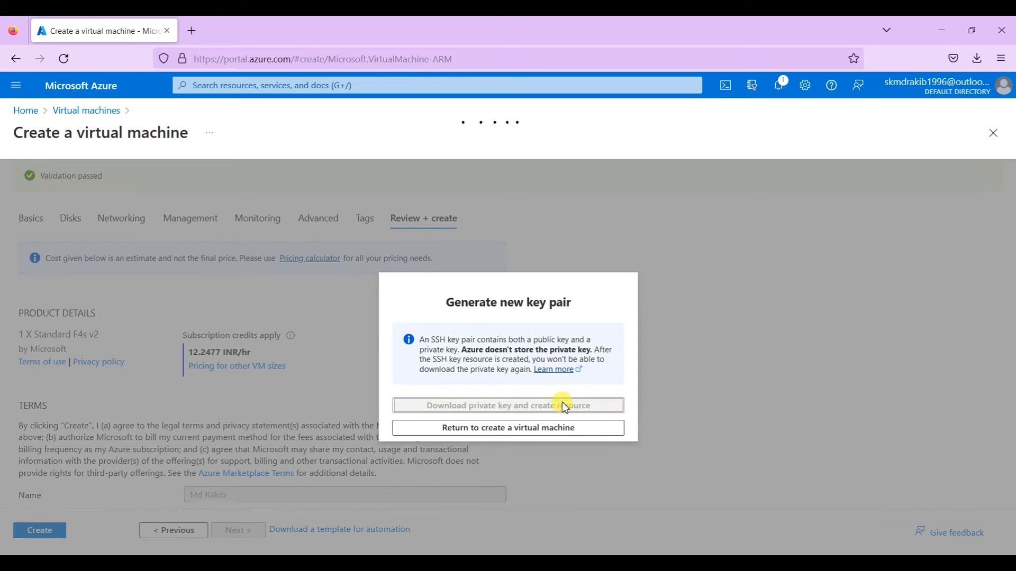
click(508, 405)
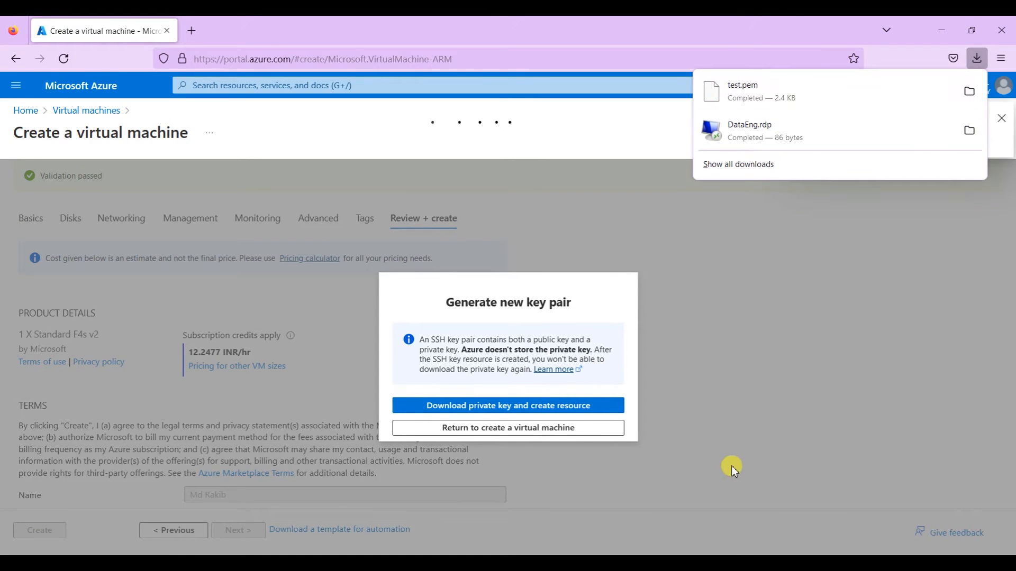
mouse_move(796, 303)
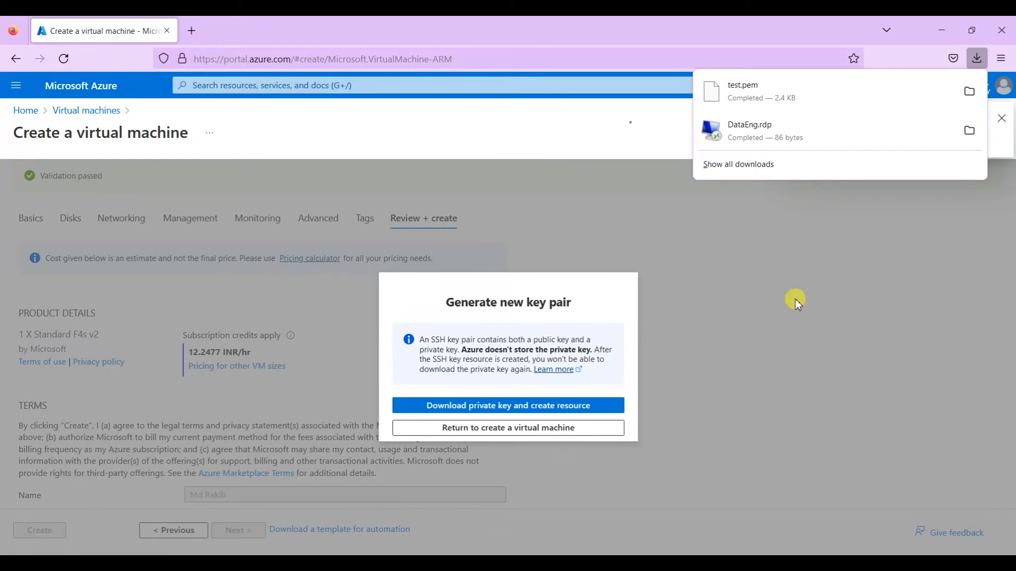
click(508, 405)
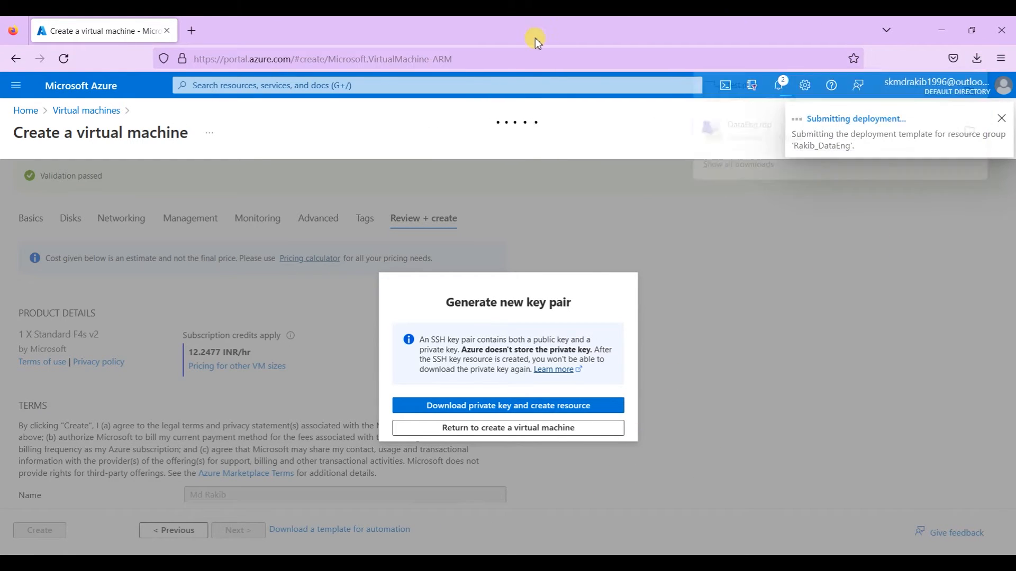
Confirm Deployment succeeded in notifications and open the Linuxos VM overview
click(507, 404)
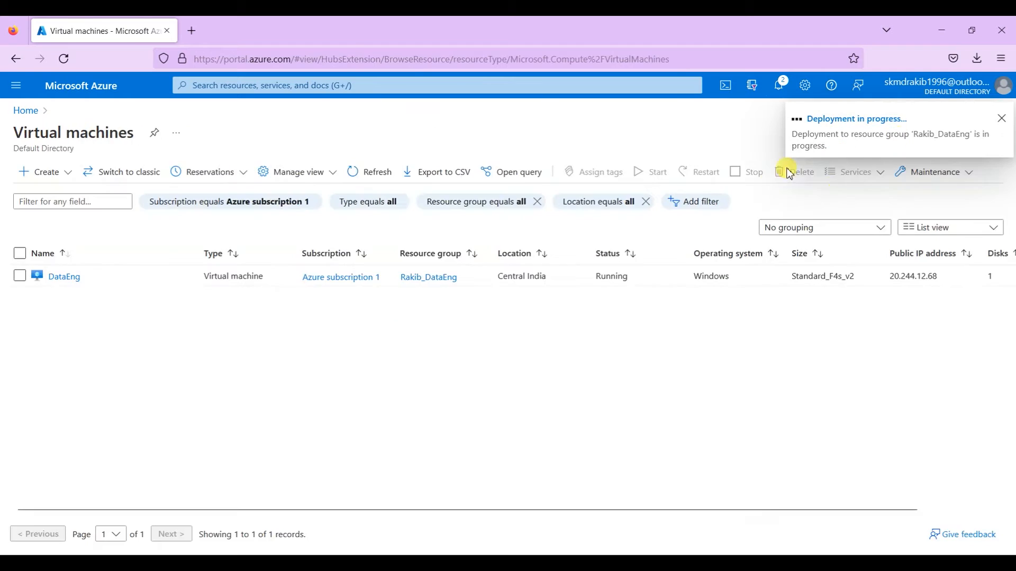
click(855, 119)
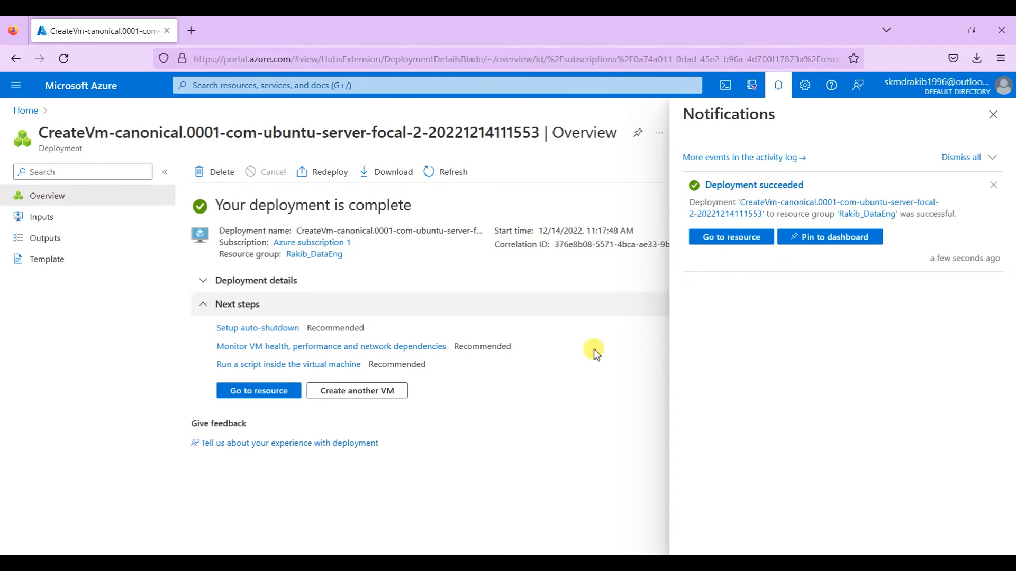
click(257, 390)
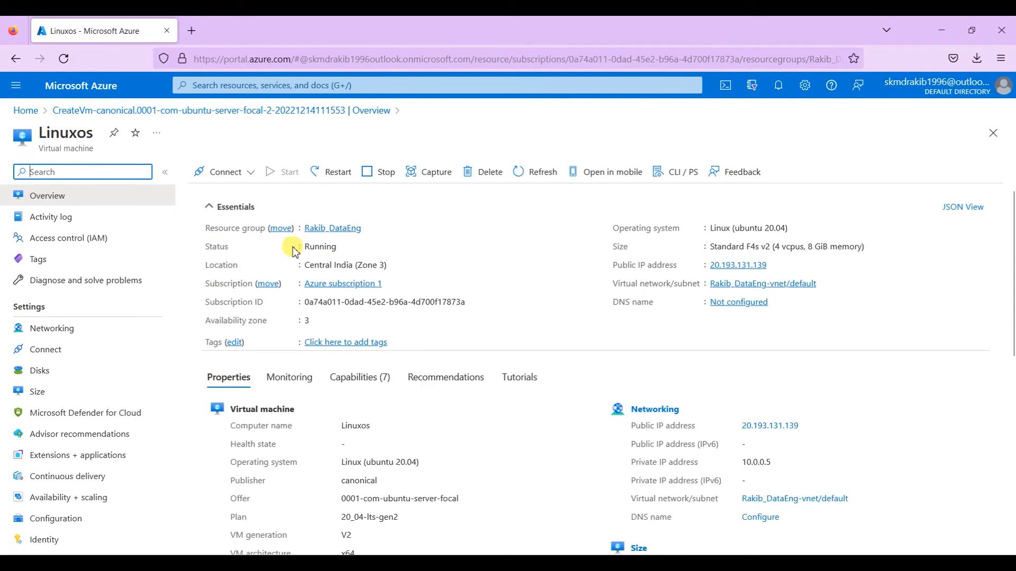
mouse_move(249, 175)
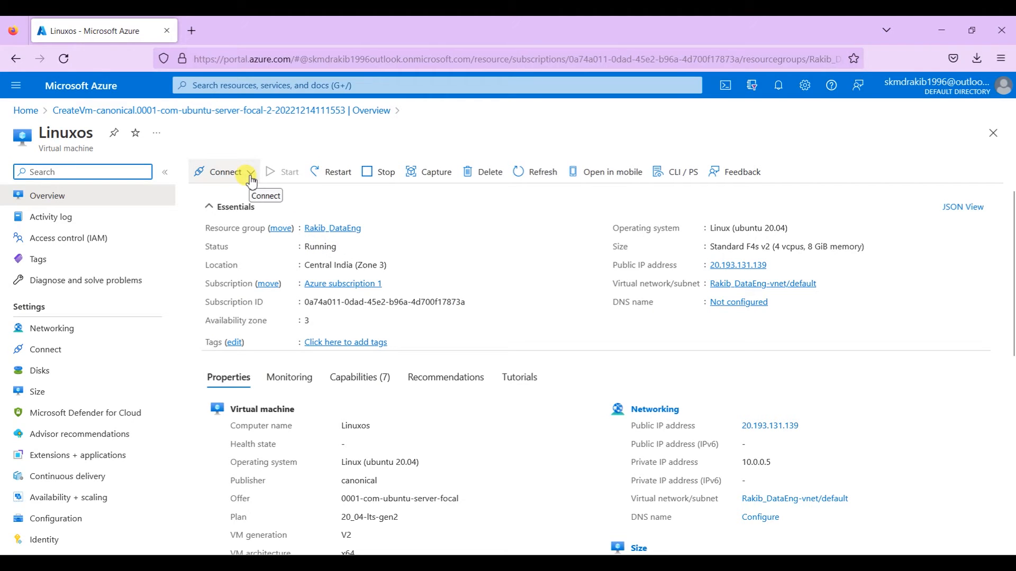
Show Linuxos's connection options (SSH, RDP, Bastion) from the Connect dropdown
click(249, 172)
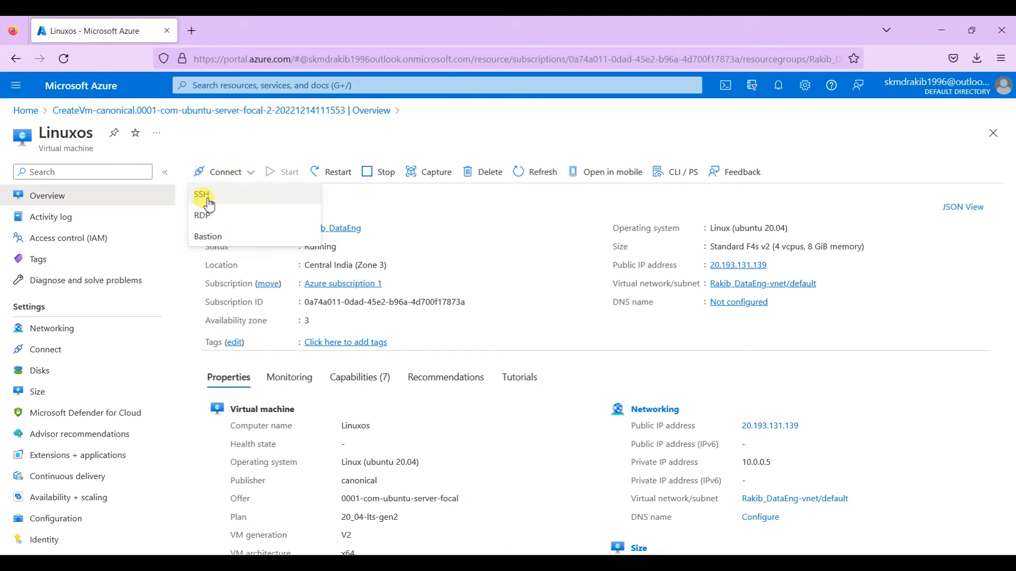
mouse_move(224, 216)
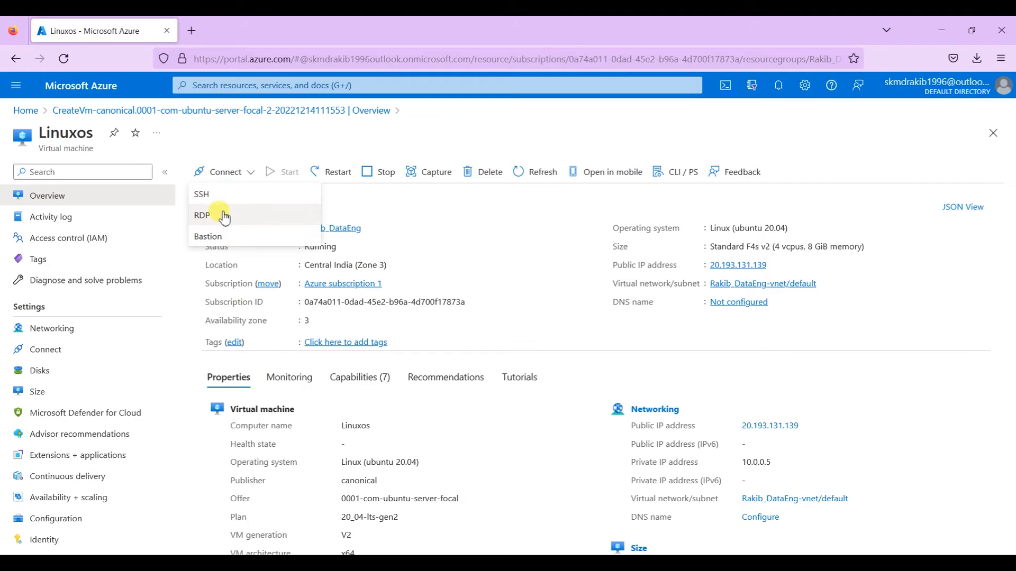
mouse_move(220, 198)
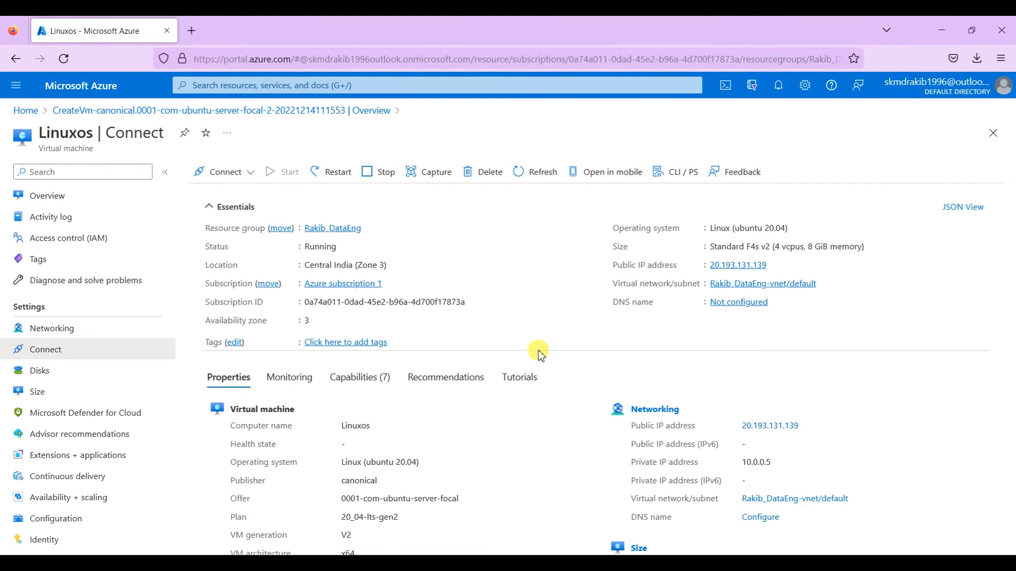
Open Linuxos's SSH connection page and copy the example ssh command
click(226, 172)
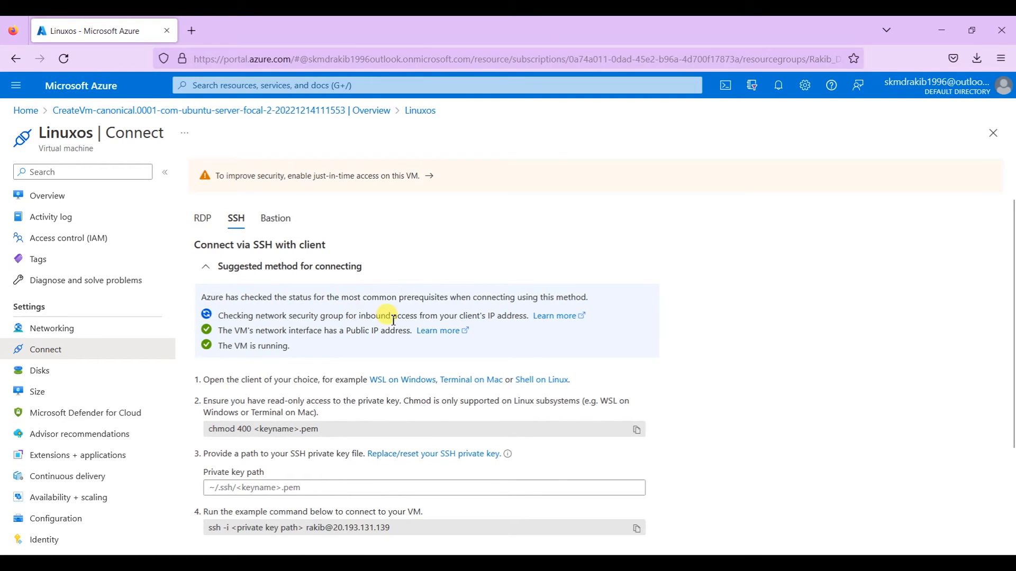
mouse_move(456, 406)
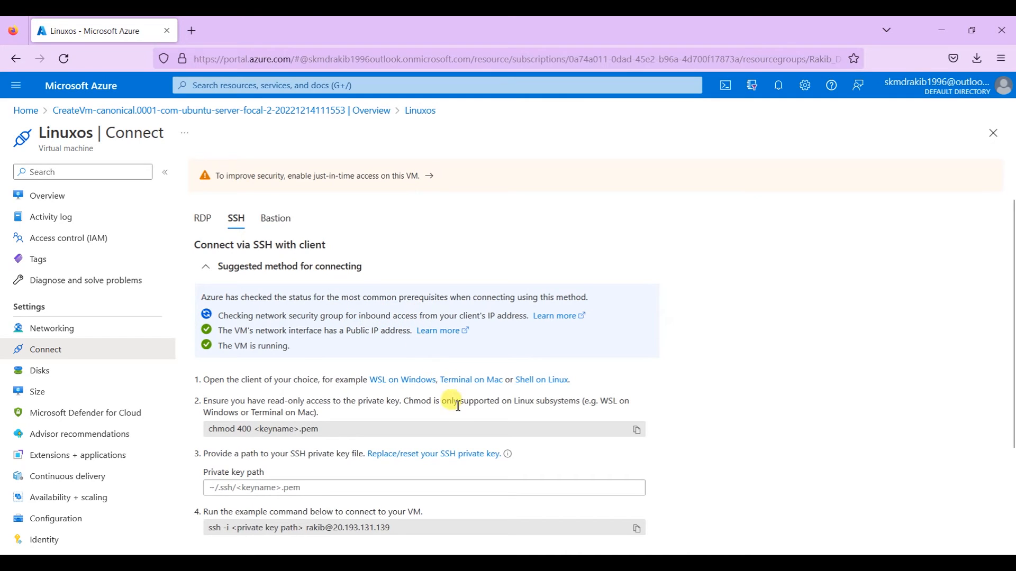
scroll(down, 3)
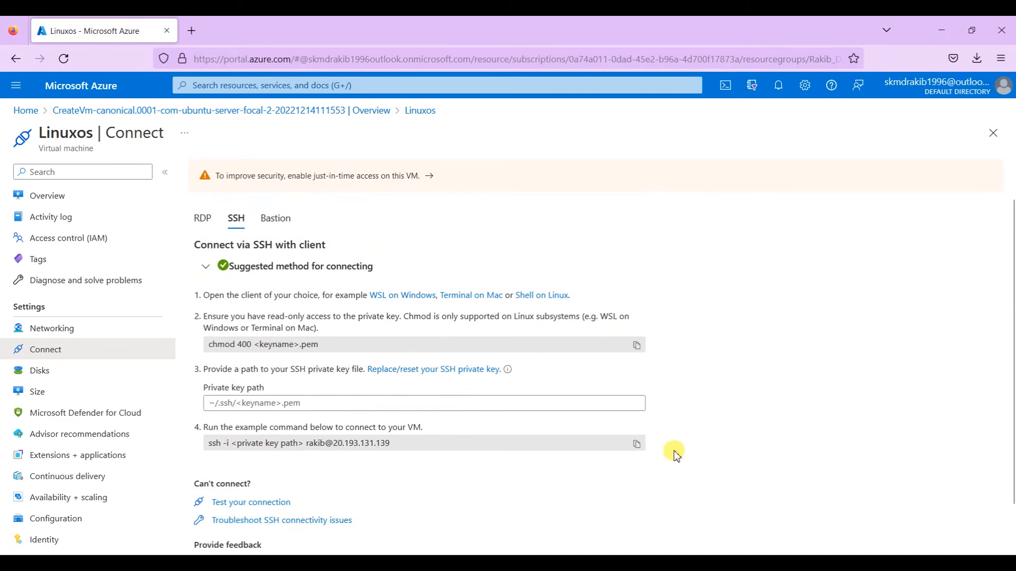
click(636, 443)
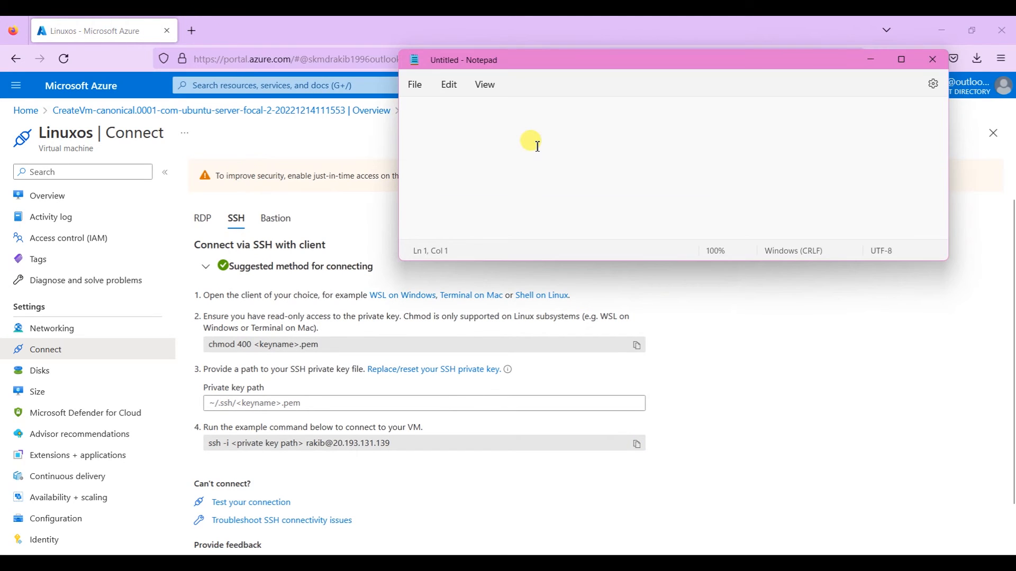
text(ssh -i <private key path> rakib@20.193.131.139)
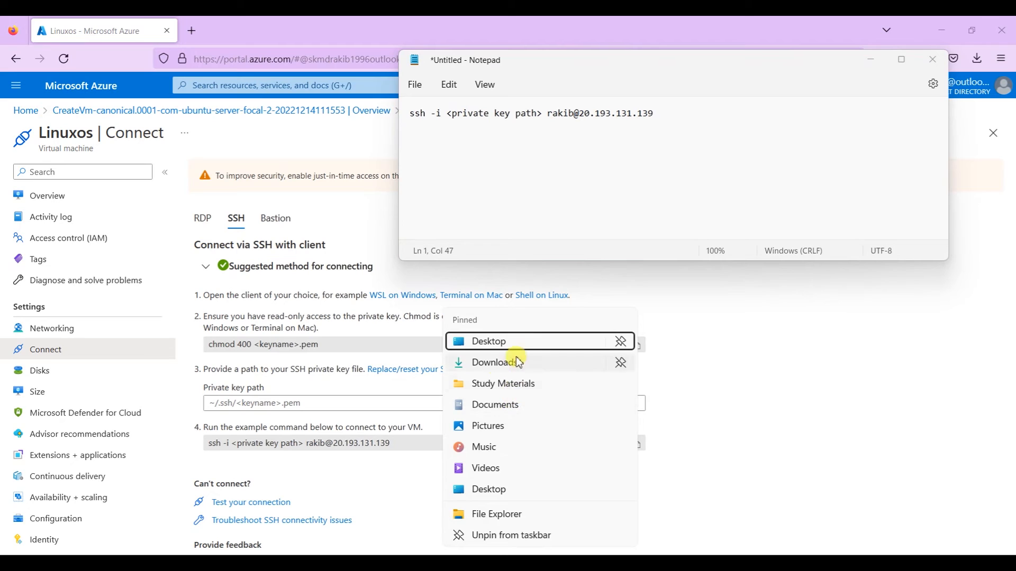
mouse_move(479, 425)
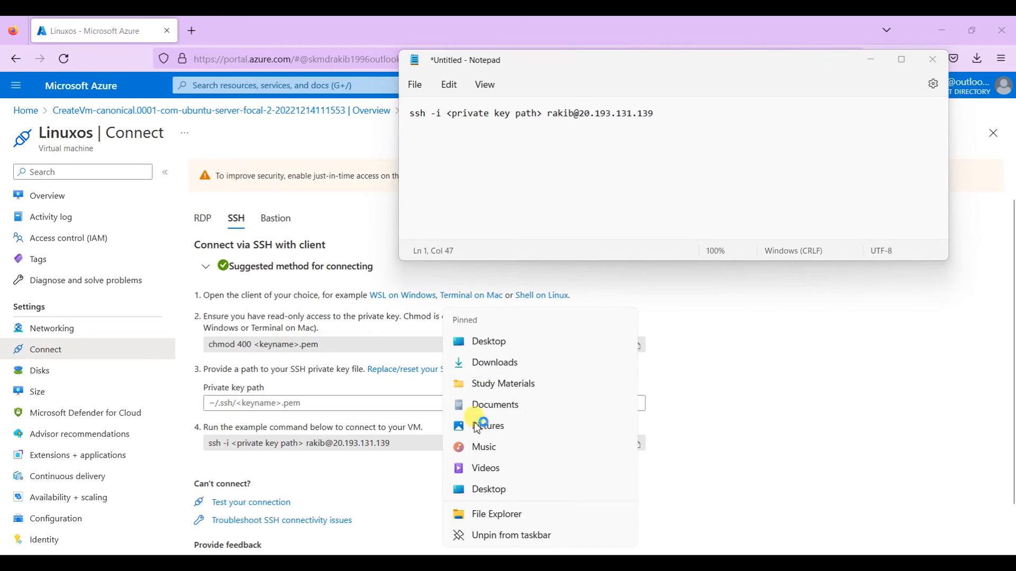
click(540, 392)
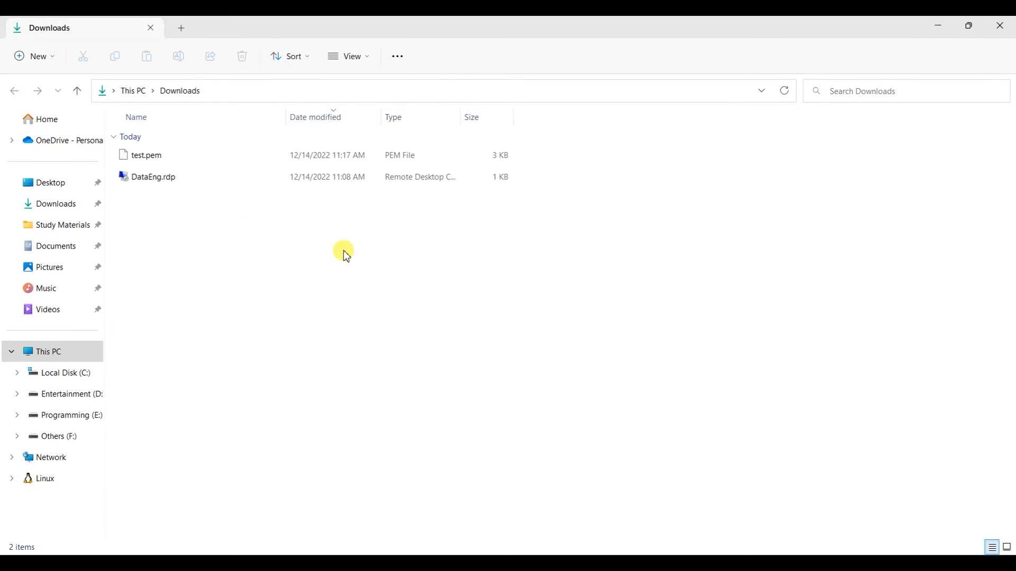
Check test.pem's Properties to confirm its location is C:\Users\user\Downloads
right_click(146, 155)
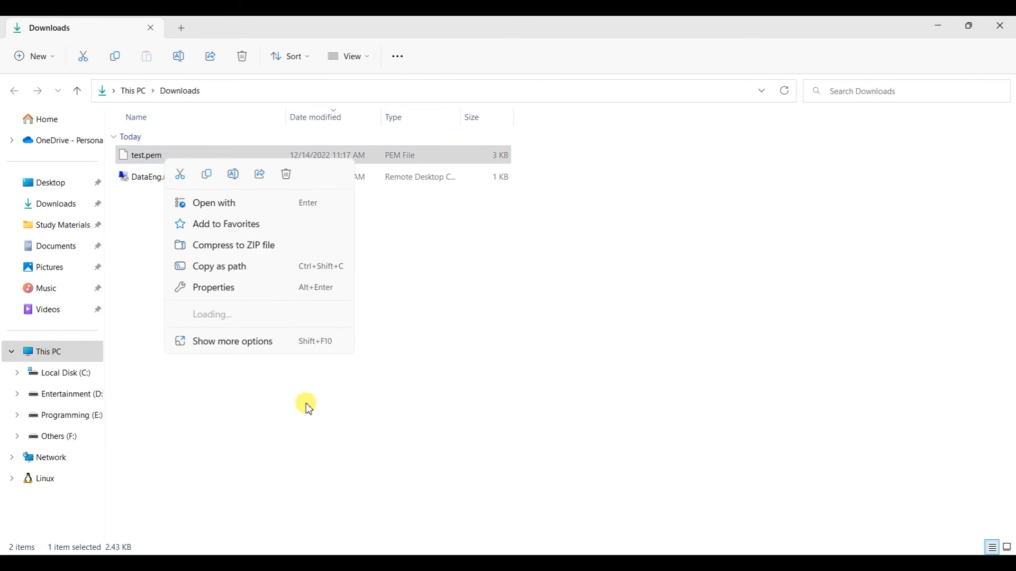
click(306, 406)
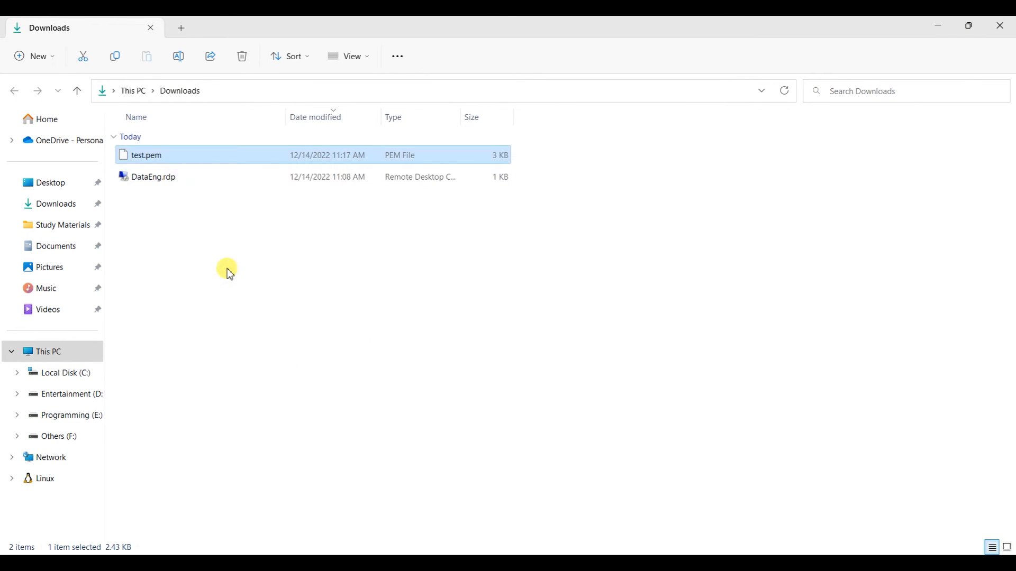
right_click(146, 155)
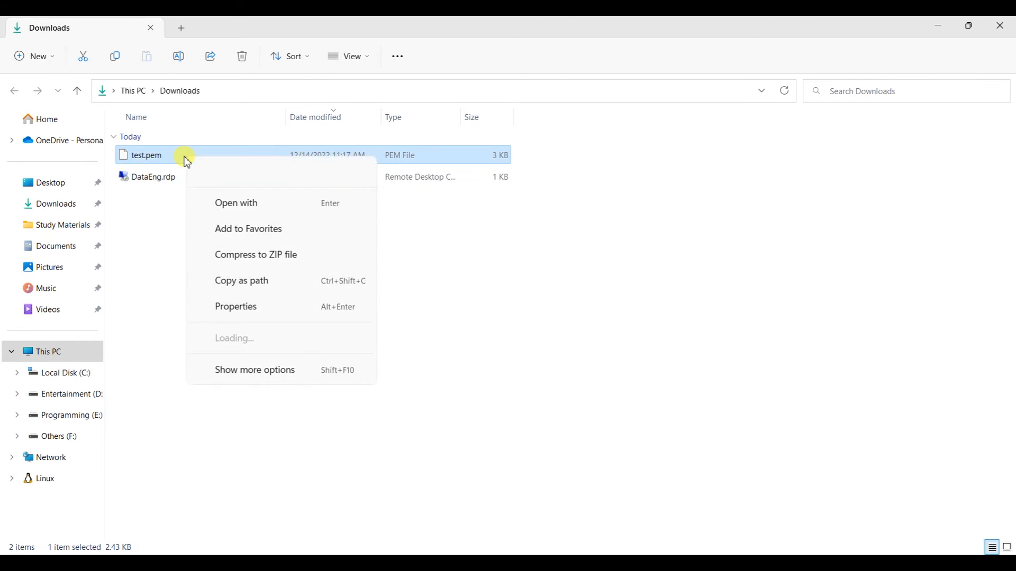
click(253, 288)
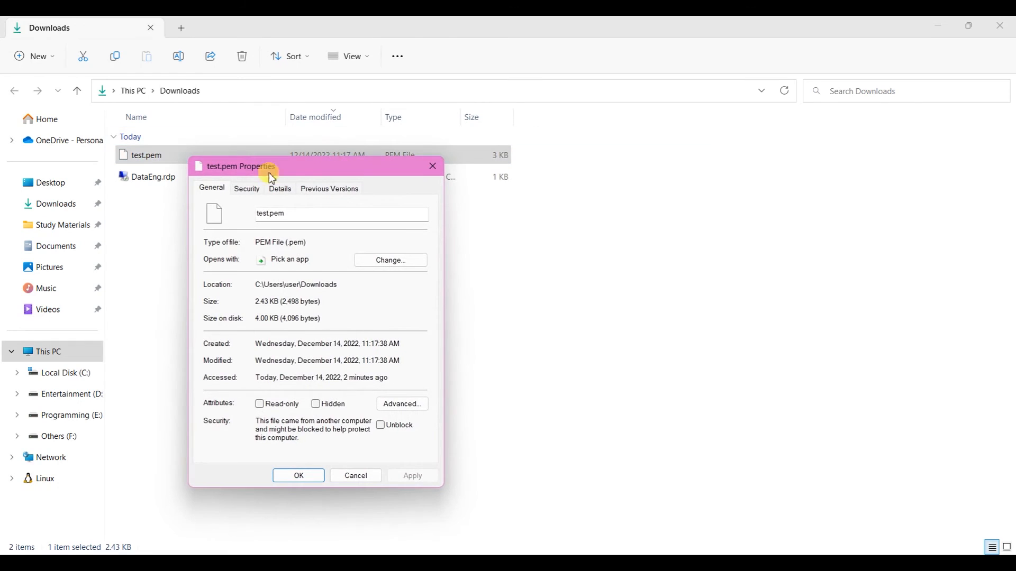
click(246, 188)
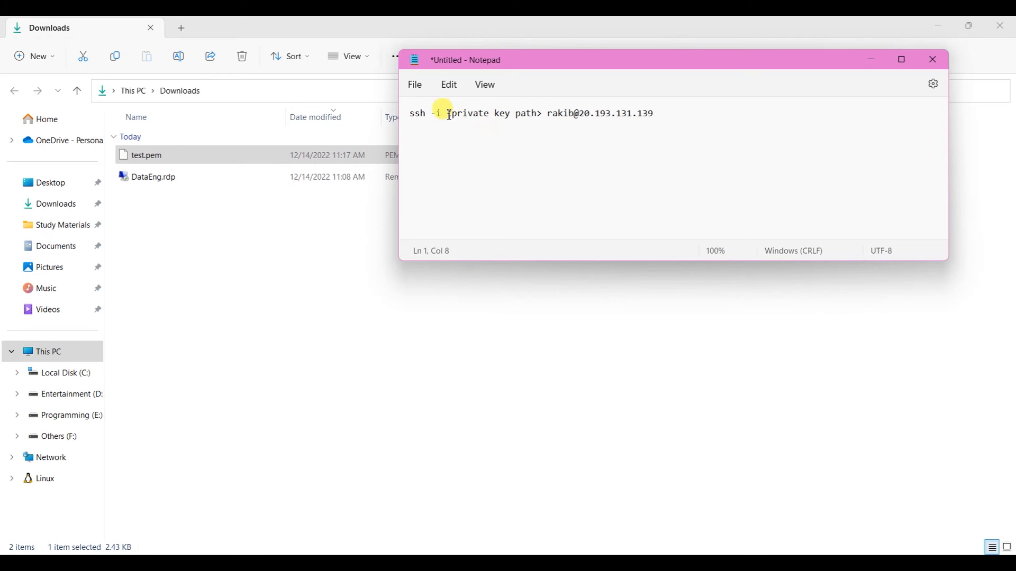
Put the test.pem path into the Notepad ssh command, select it, and return to the portal
text("C:\Users\user\Downloads\test.pem")
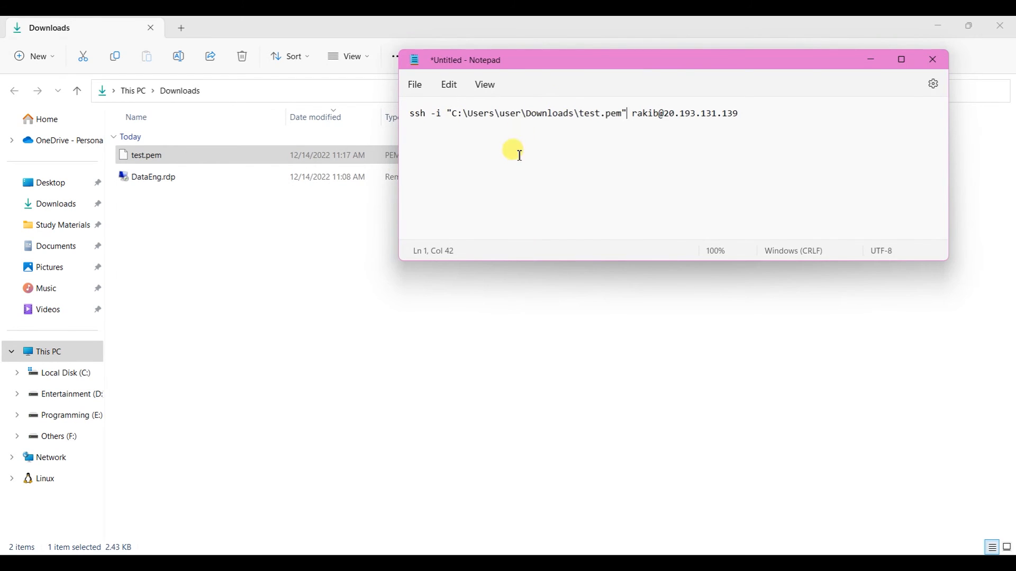
mouse_move(465, 130)
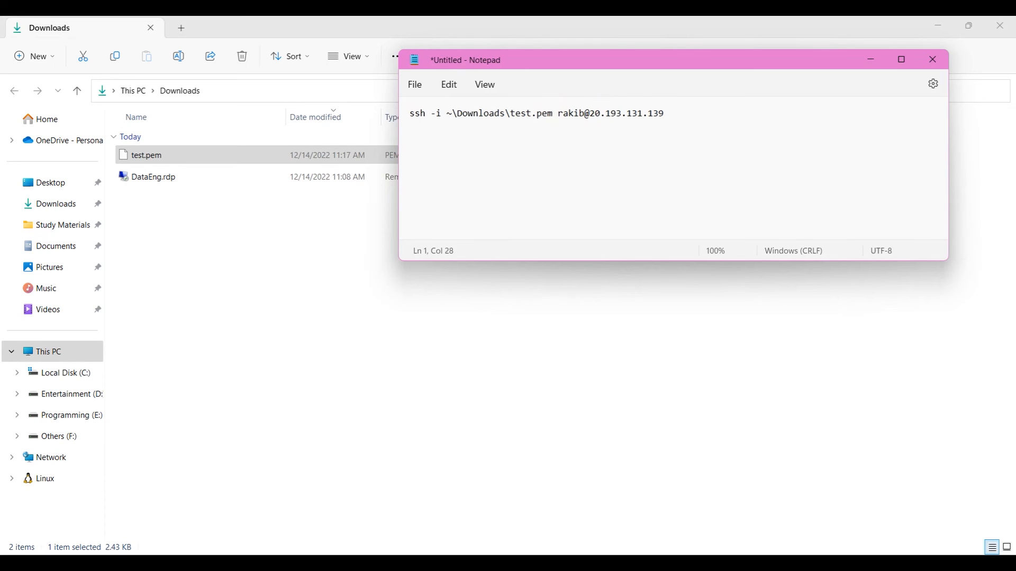
key(ctrl+a)
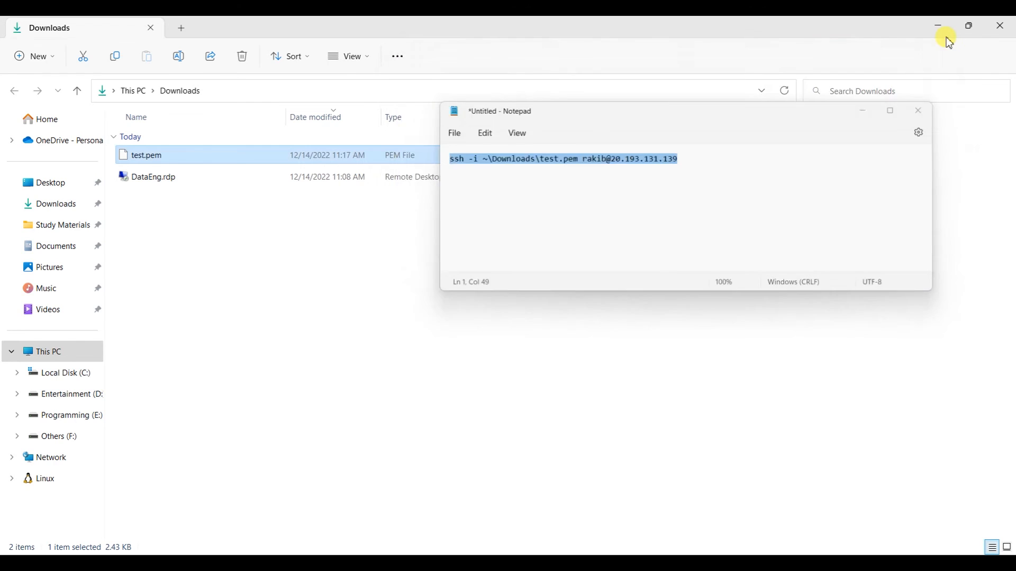
click(936, 25)
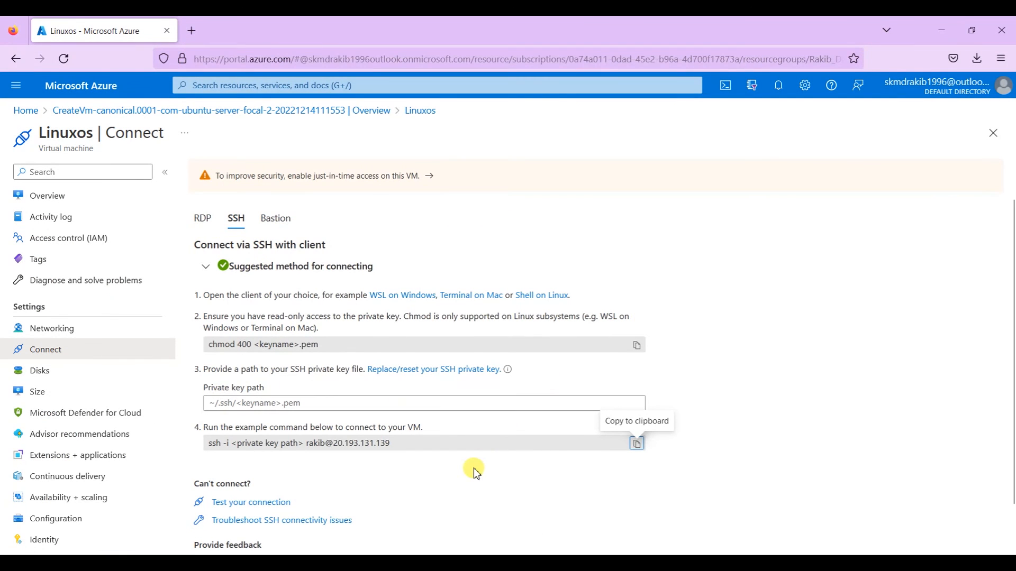
Search Windows for cmd to launch Command Prompt
scroll(down, 3)
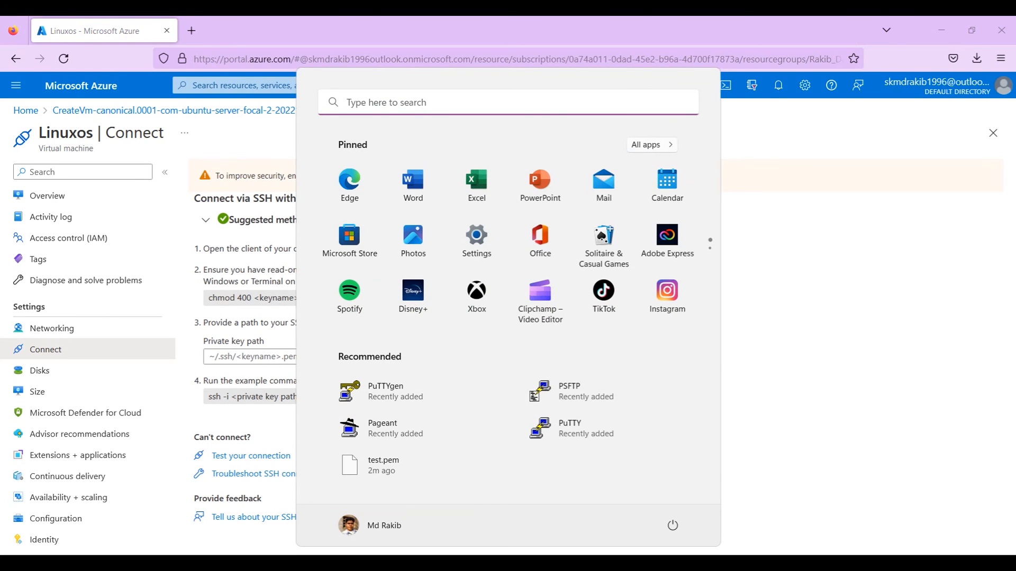
text(cmd)
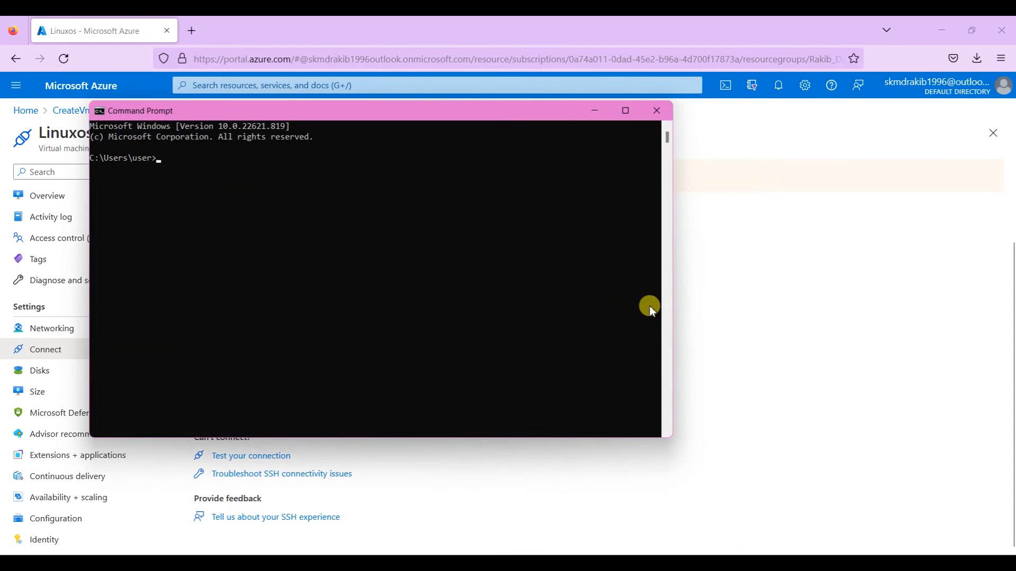
text(ssh -i ~\Downloads\test.pem rakib@20.193.131.139)
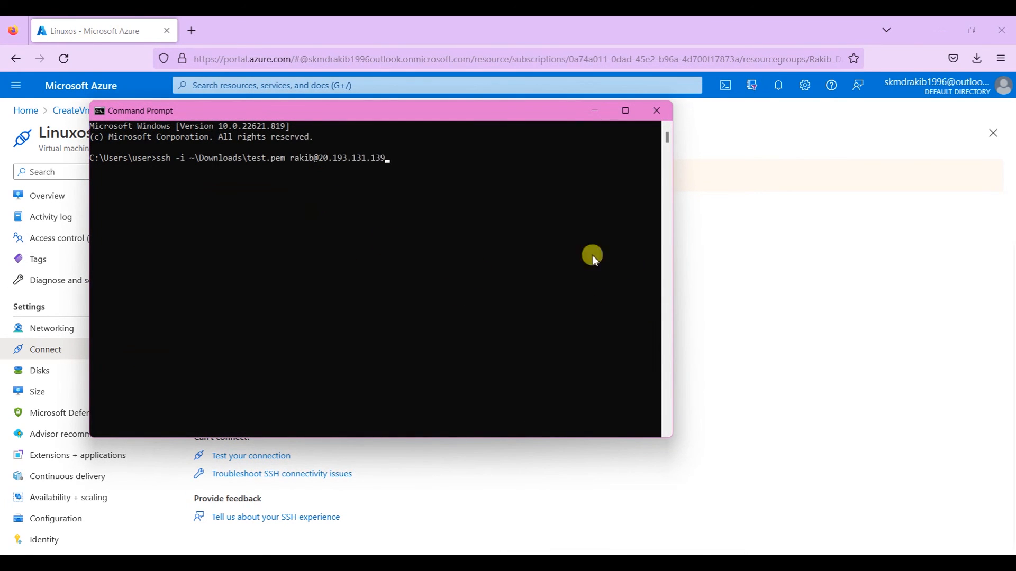
mouse_move(274, 200)
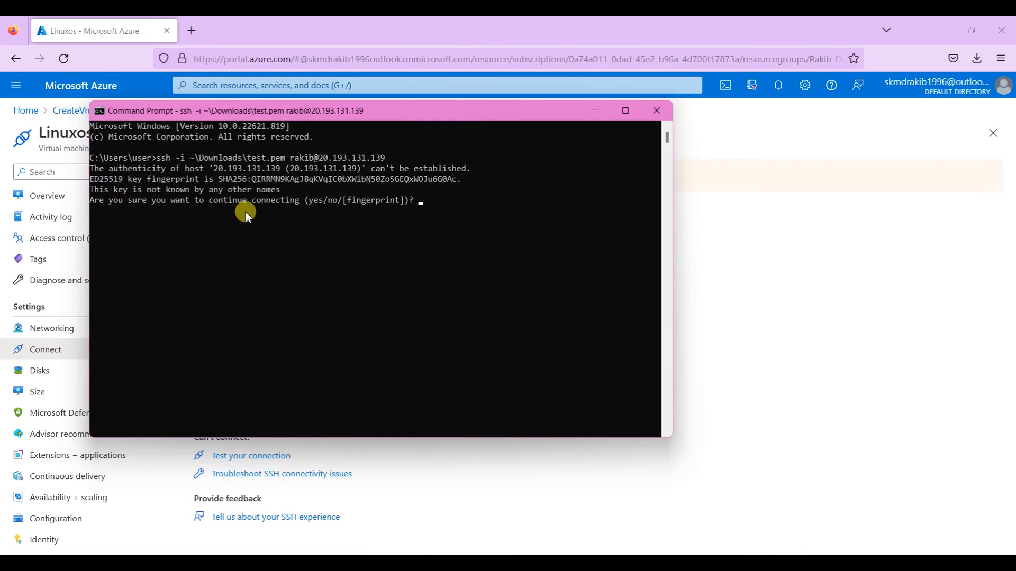
text(ye)
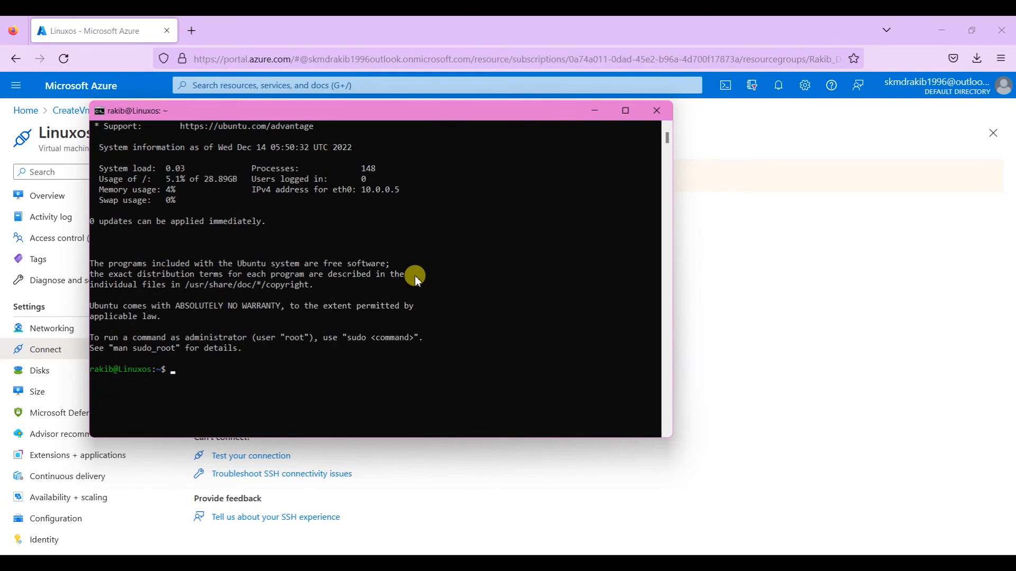
mouse_move(330, 355)
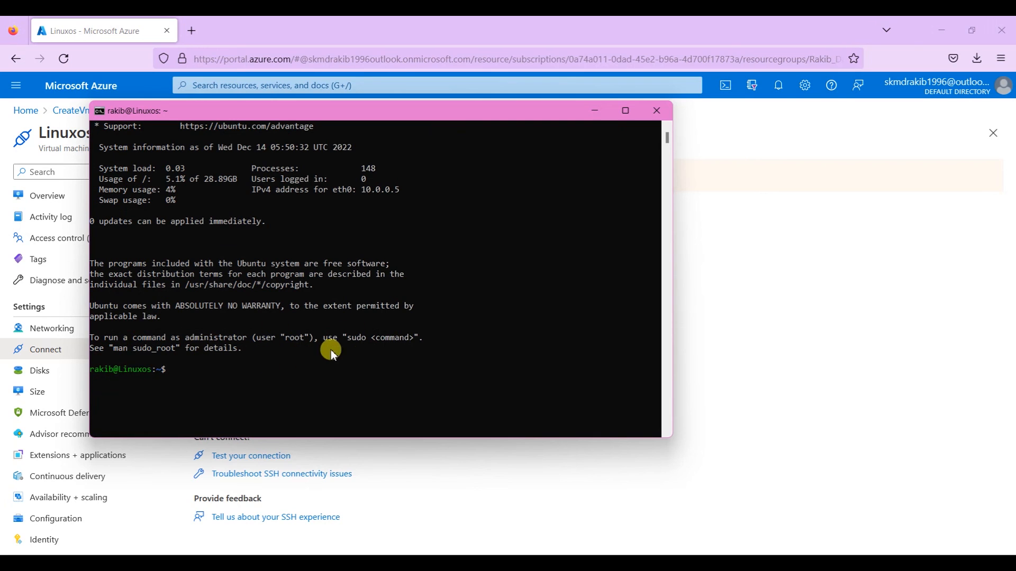
mouse_move(397, 368)
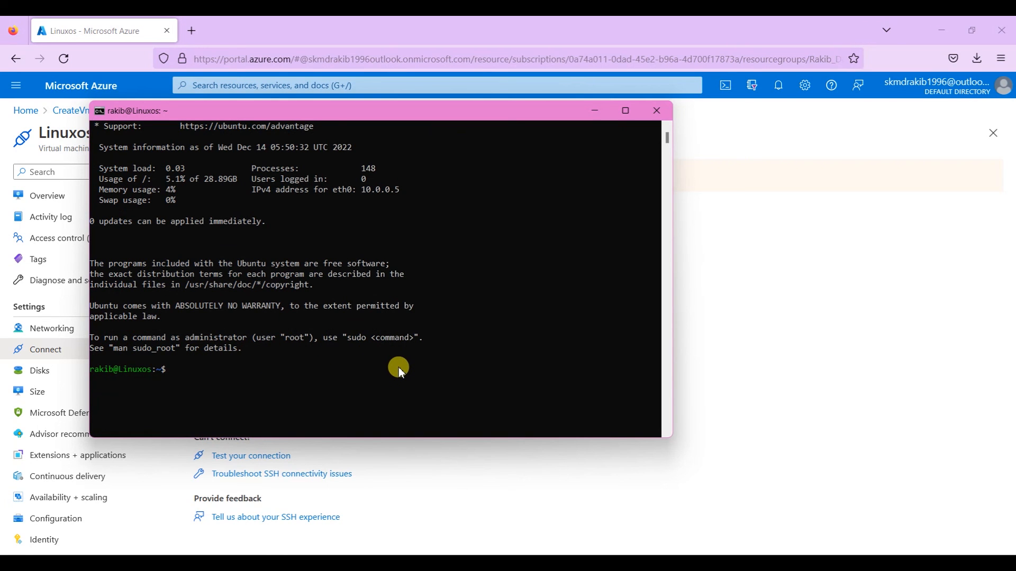